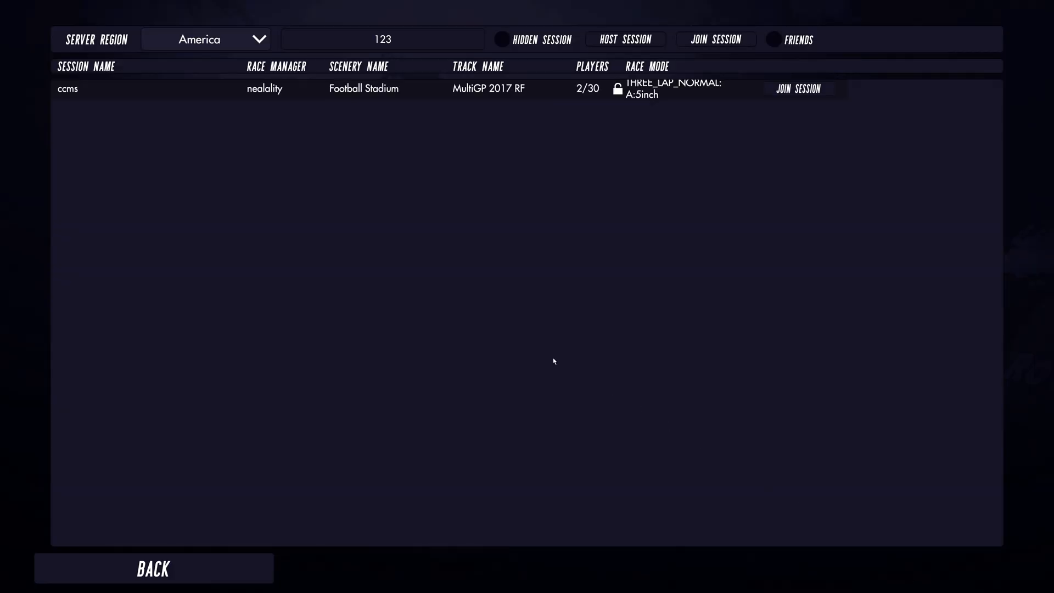
{"action": "mouse_move", "coordinate": [578, 196]}
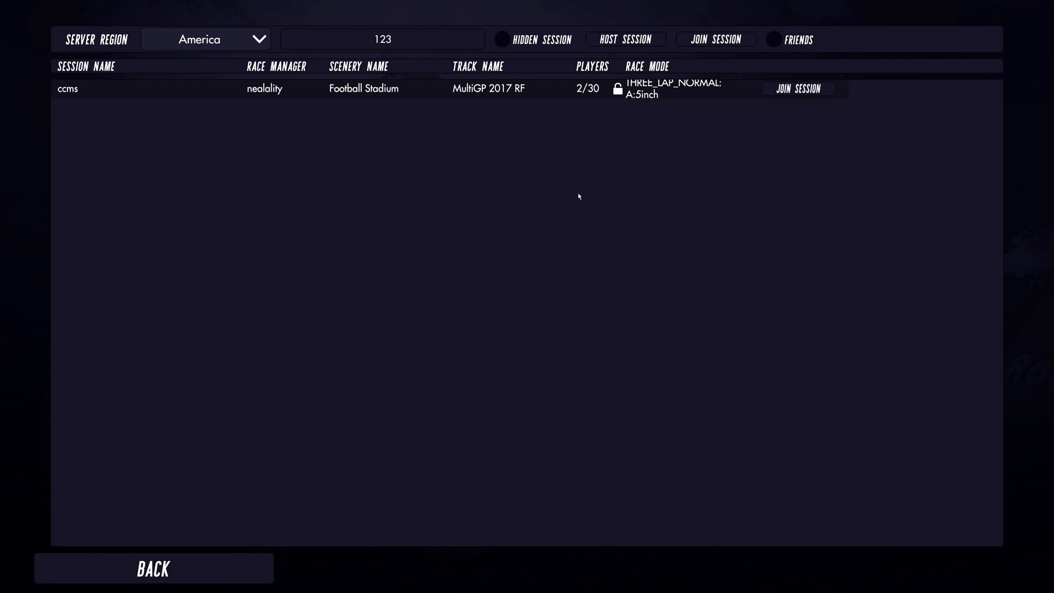
{"action": "mouse_move", "coordinate": [380, 203]}
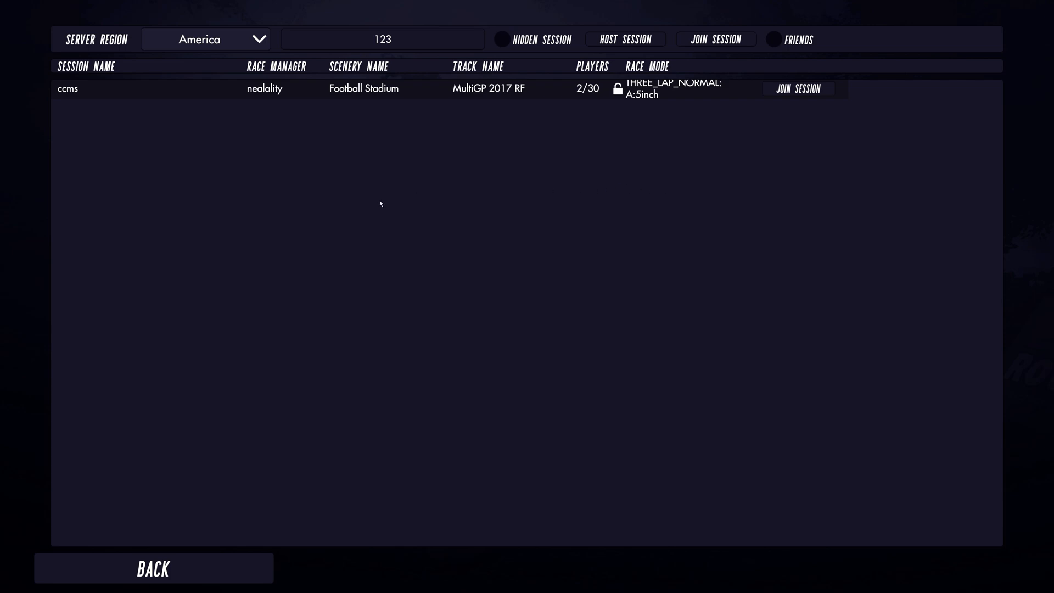
{"action": "mouse_move", "coordinate": [180, 92]}
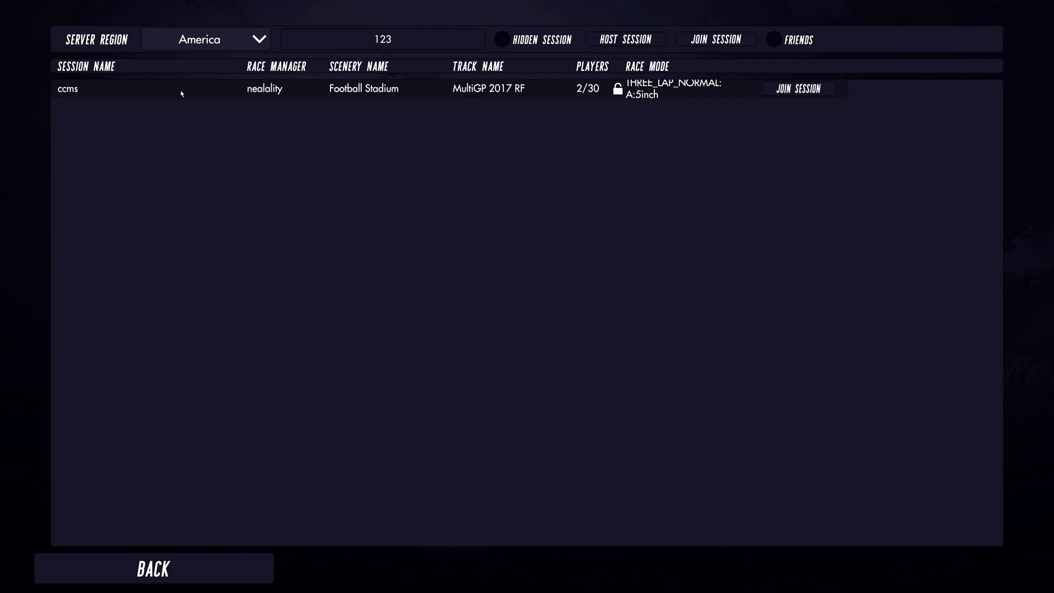
{"action": "mouse_move", "coordinate": [417, 205]}
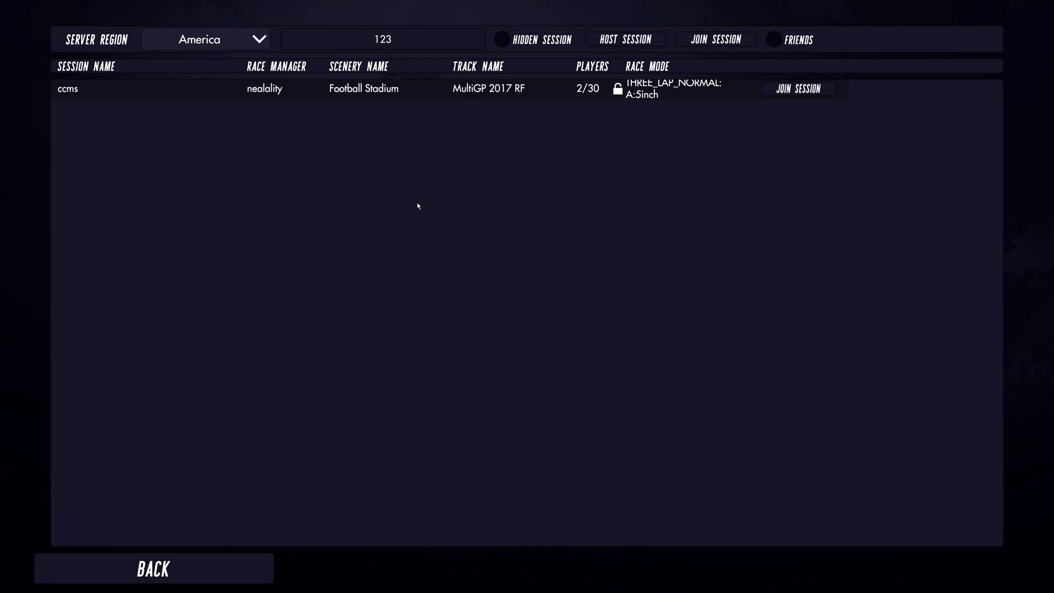
{"action": "mouse_move", "coordinate": [66, 96]}
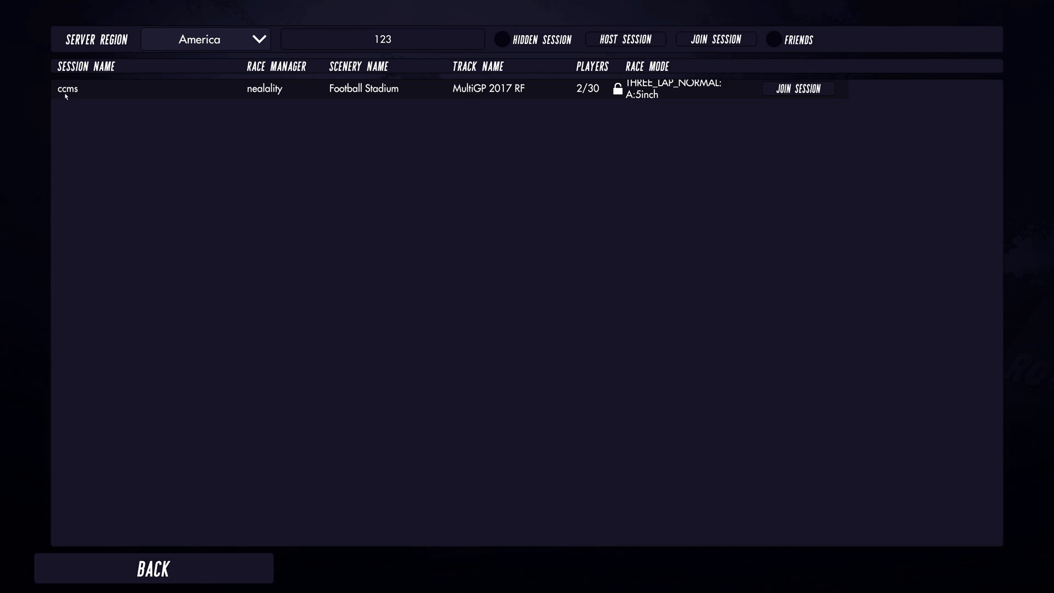
{"action": "mouse_move", "coordinate": [130, 95]}
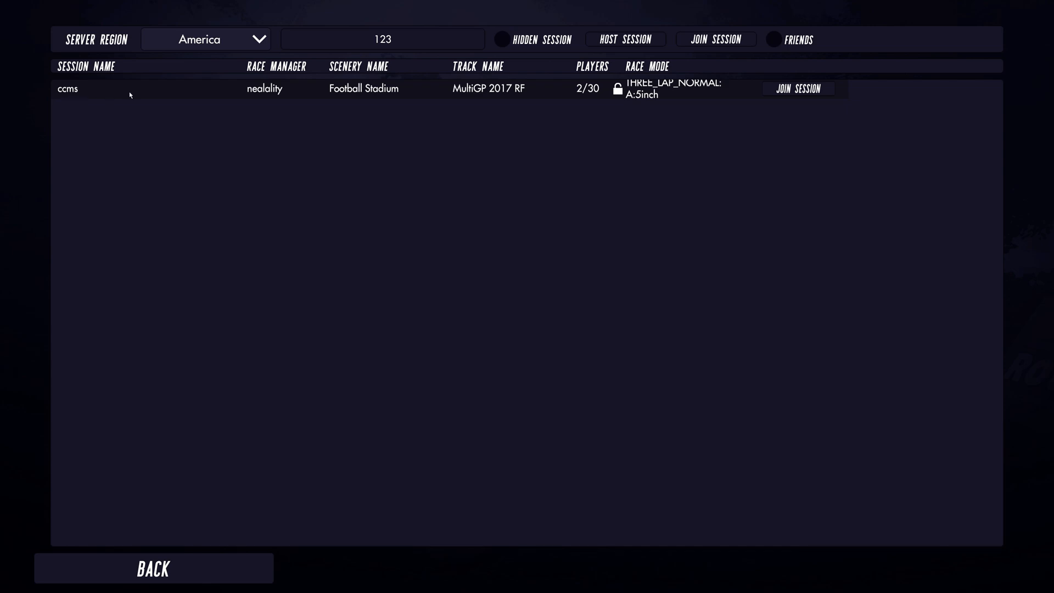
{"action": "mouse_move", "coordinate": [260, 97]}
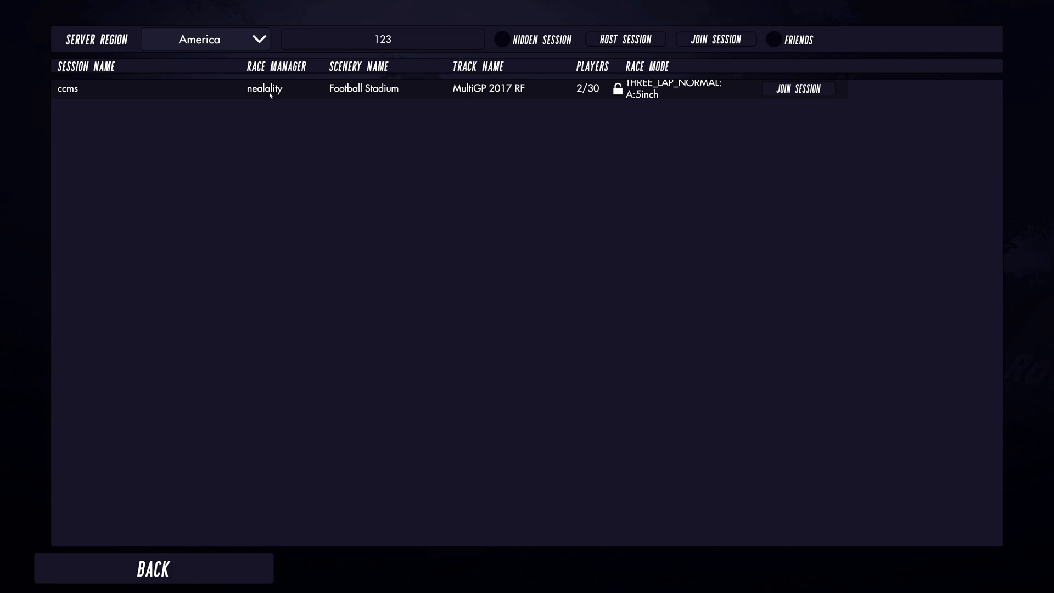
{"action": "mouse_move", "coordinate": [274, 106]}
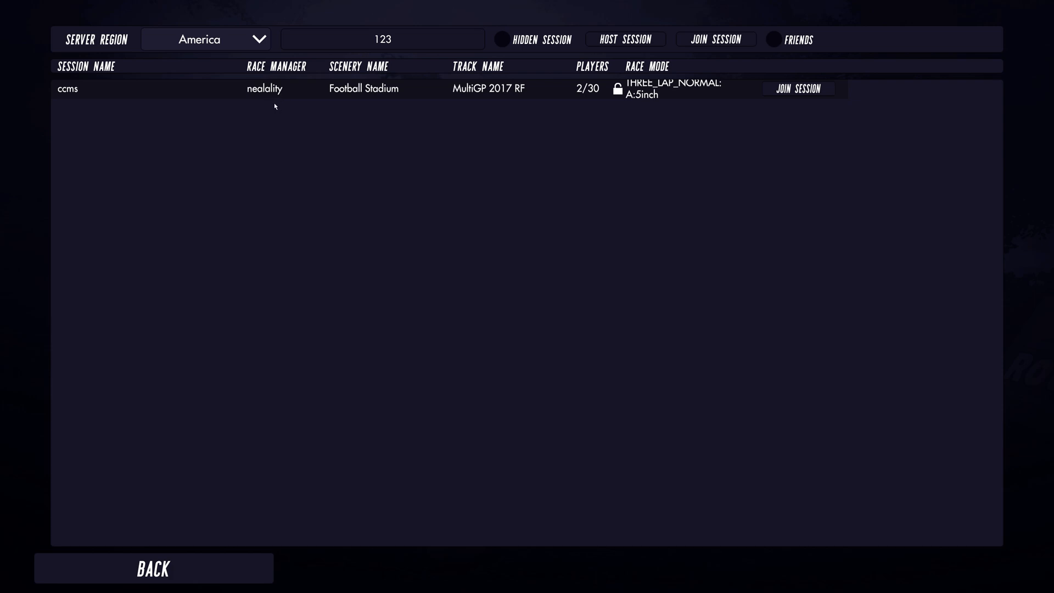
{"action": "mouse_move", "coordinate": [272, 102]}
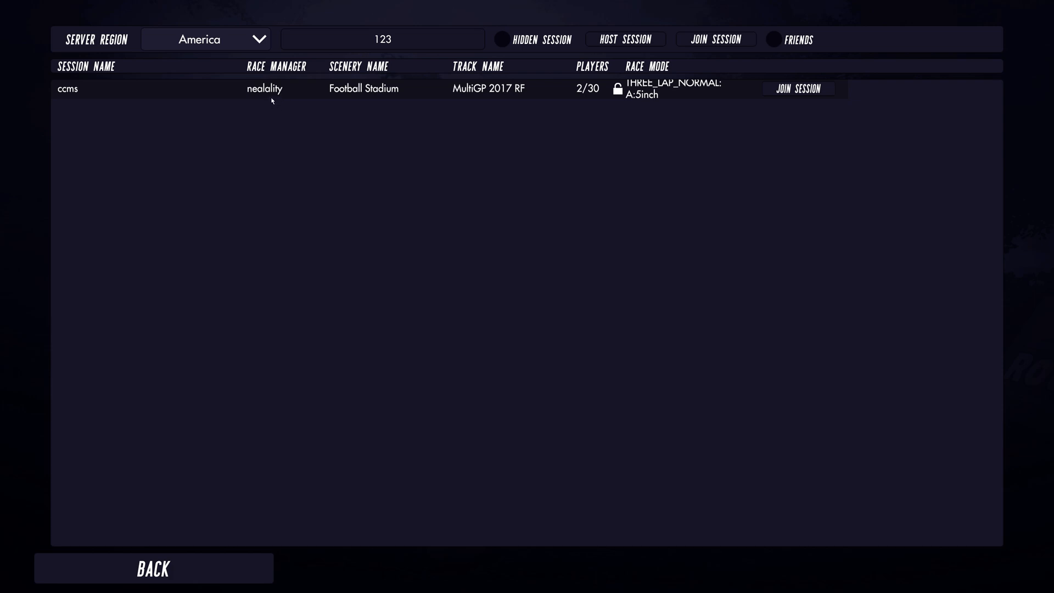
{"action": "mouse_move", "coordinate": [385, 93]}
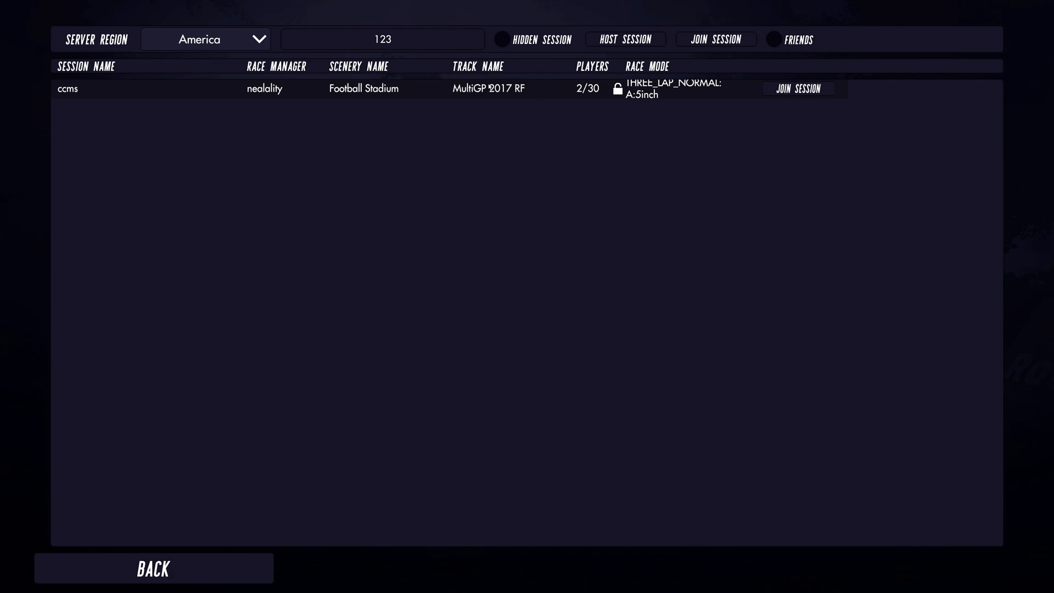
{"action": "mouse_move", "coordinate": [524, 95]}
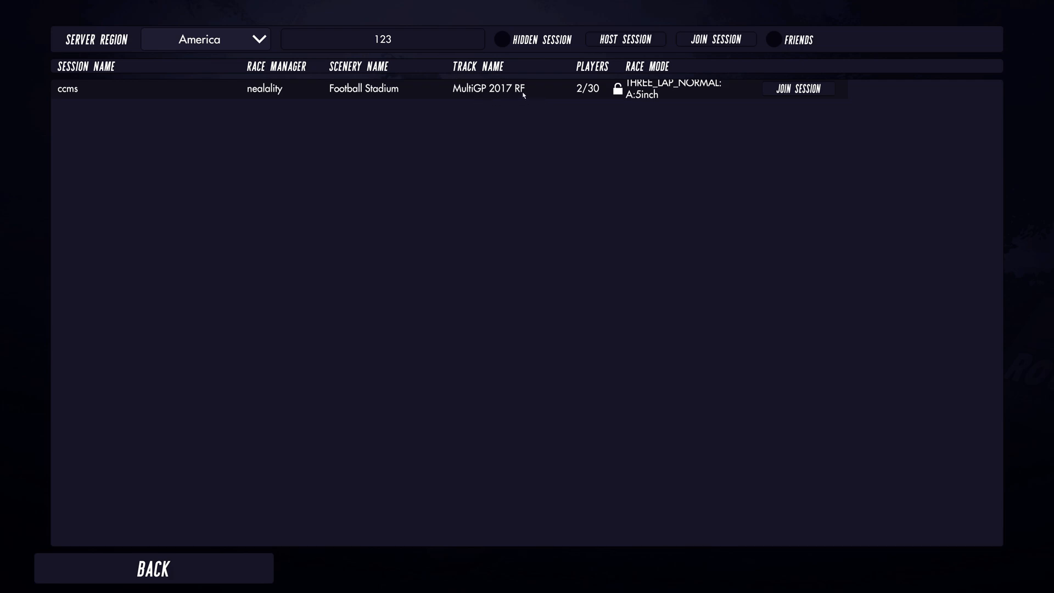
{"action": "mouse_move", "coordinate": [530, 92]}
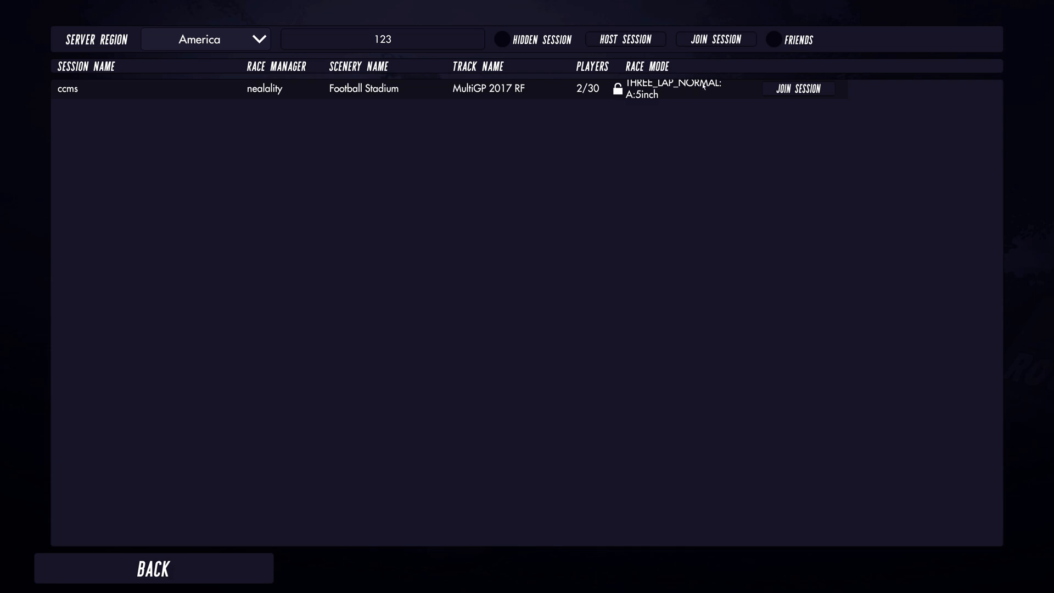
{"action": "mouse_move", "coordinate": [656, 98]}
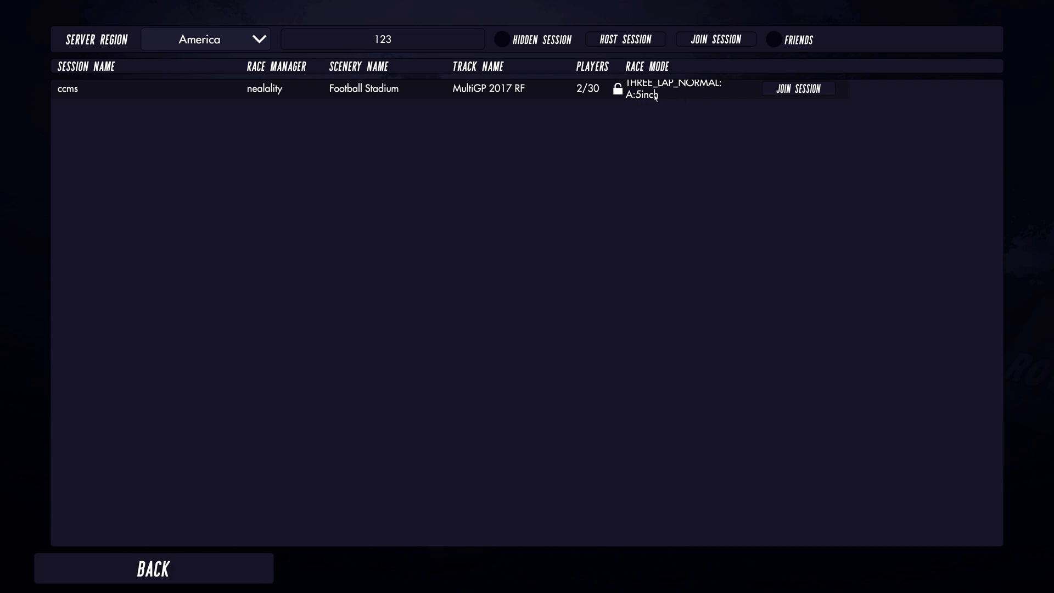
{"action": "mouse_move", "coordinate": [629, 102]}
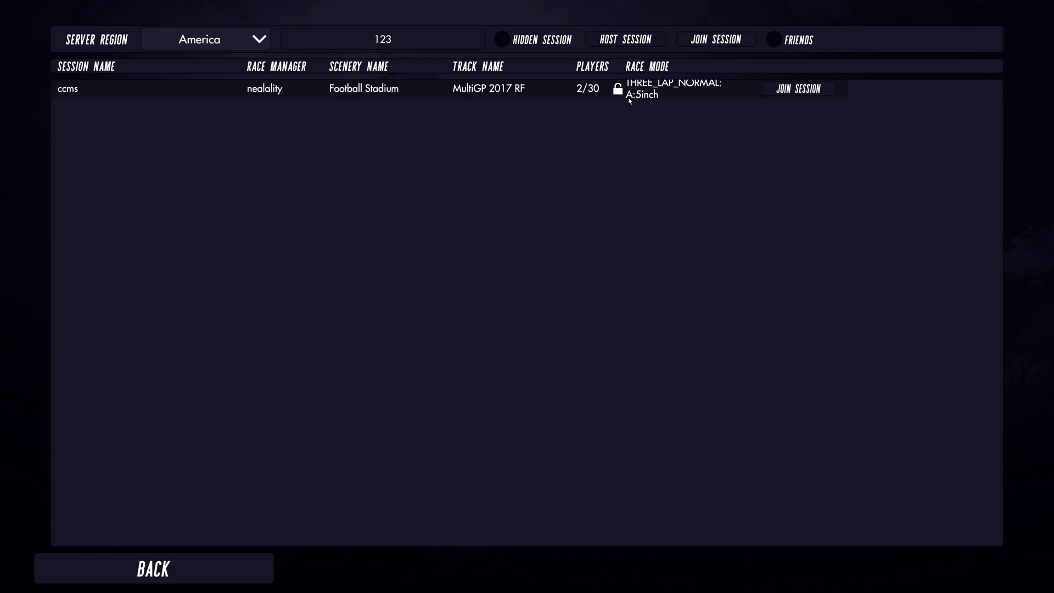
{"action": "mouse_move", "coordinate": [814, 98]}
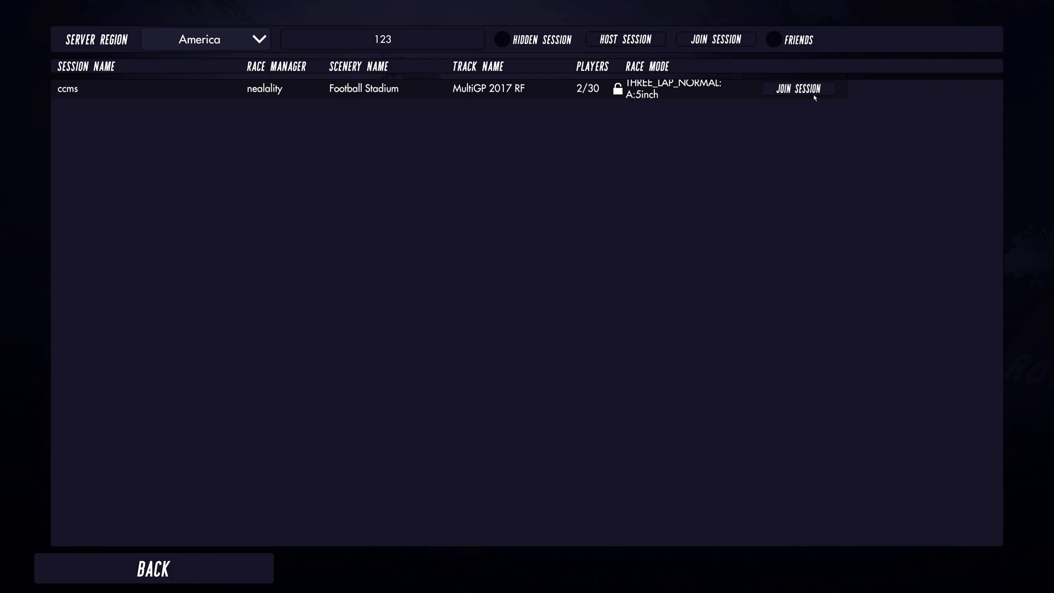
{"action": "mouse_move", "coordinate": [799, 88]}
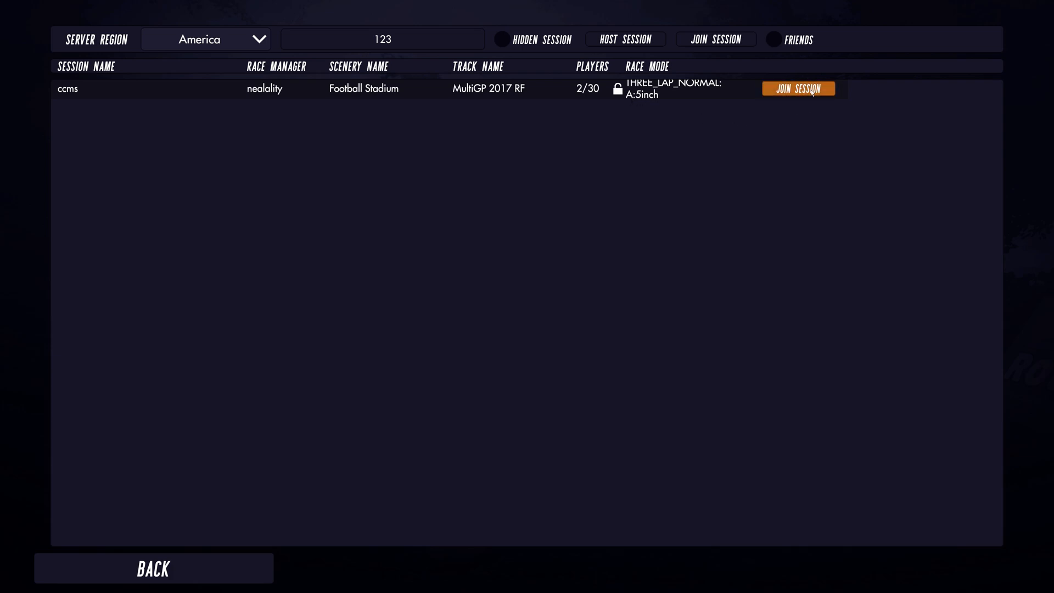
{"action": "mouse_move", "coordinate": [827, 174]}
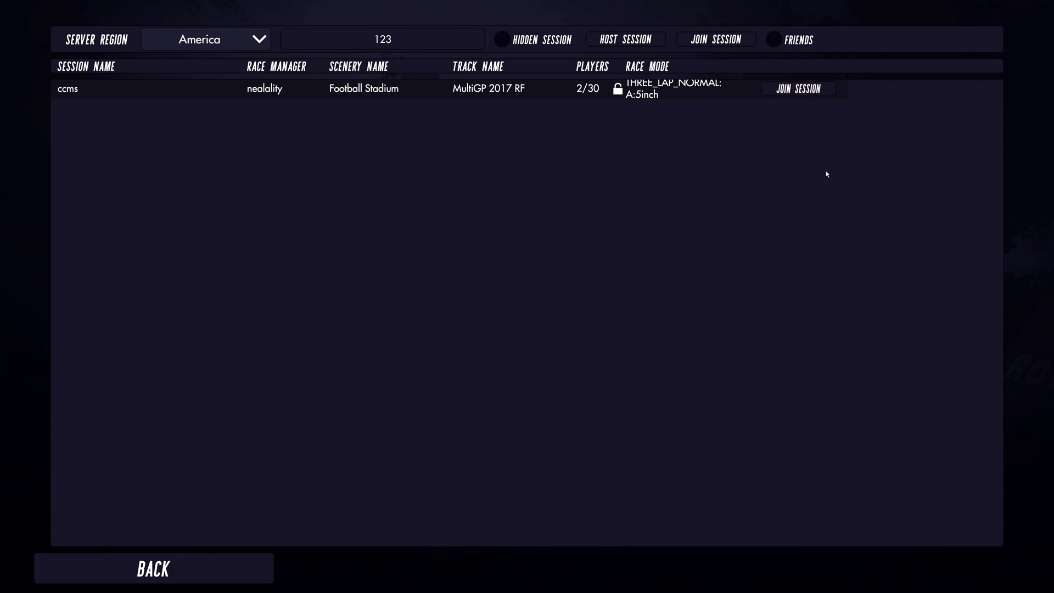
{"action": "mouse_move", "coordinate": [859, 178]}
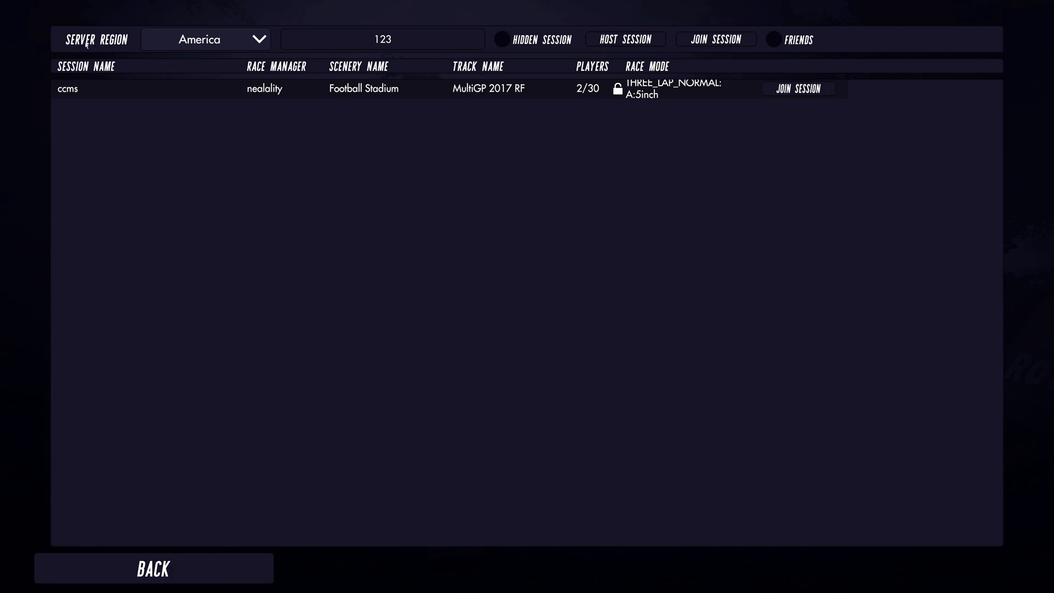
{"action": "mouse_move", "coordinate": [213, 53]}
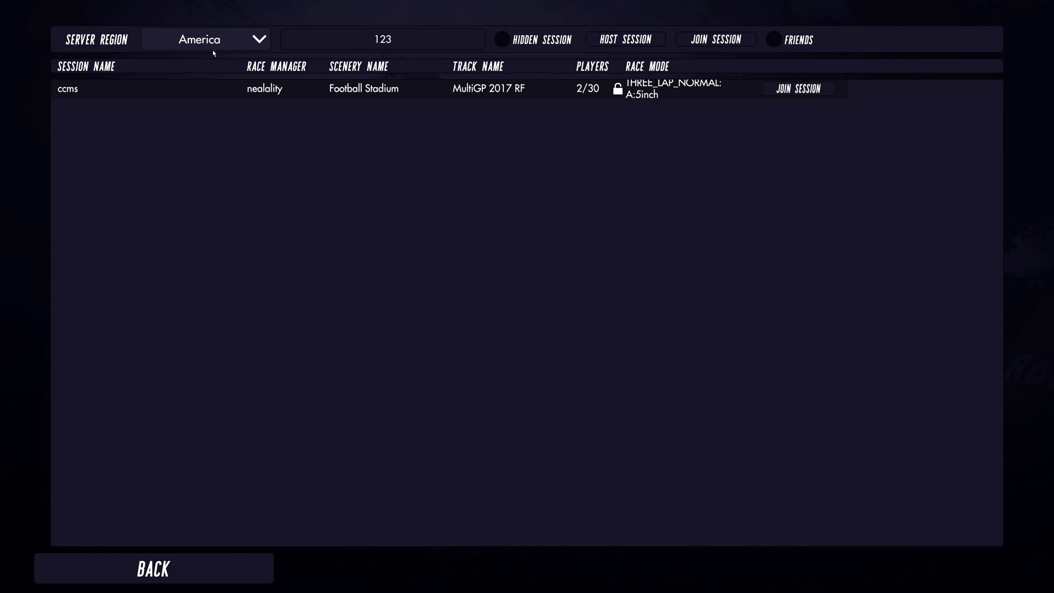
{"action": "mouse_move", "coordinate": [228, 42]}
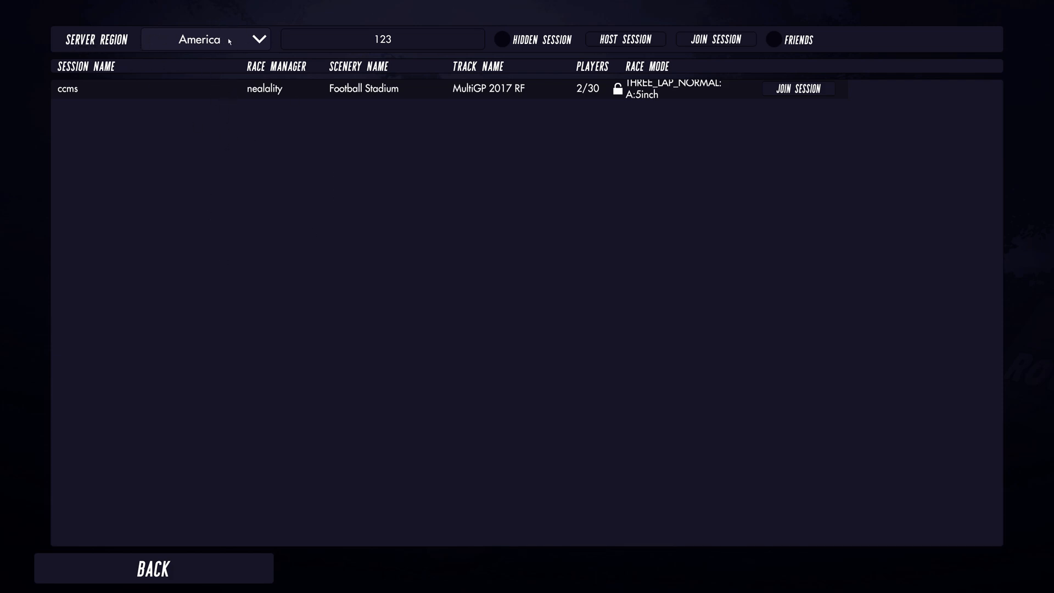
Switch the server region to Europe and type 'asession' as the session name
{"action": "left_click", "coordinate": [257, 38]}
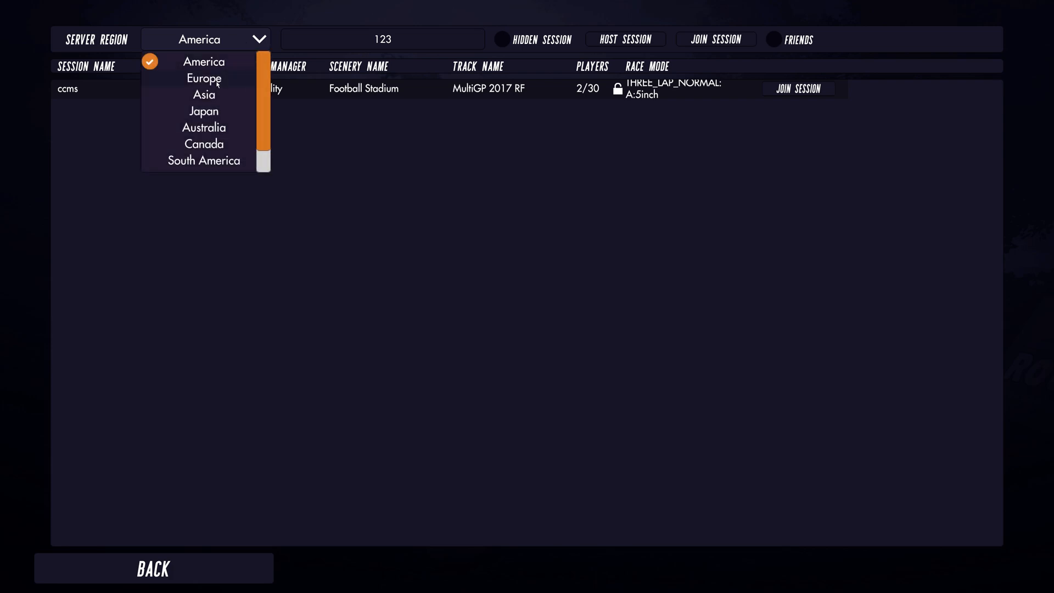
{"action": "left_click", "coordinate": [204, 79]}
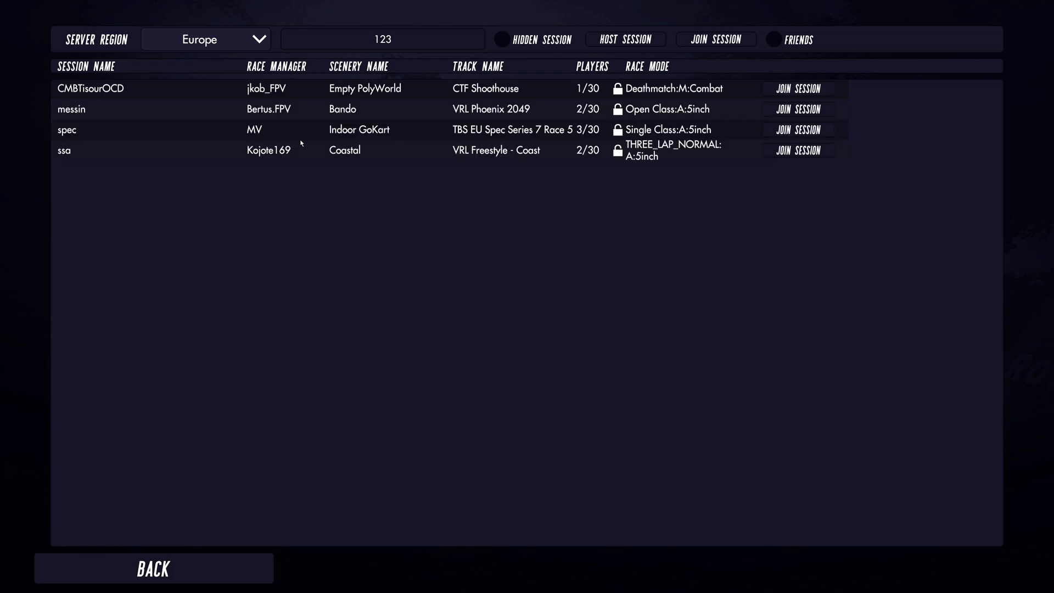
{"action": "mouse_move", "coordinate": [293, 199]}
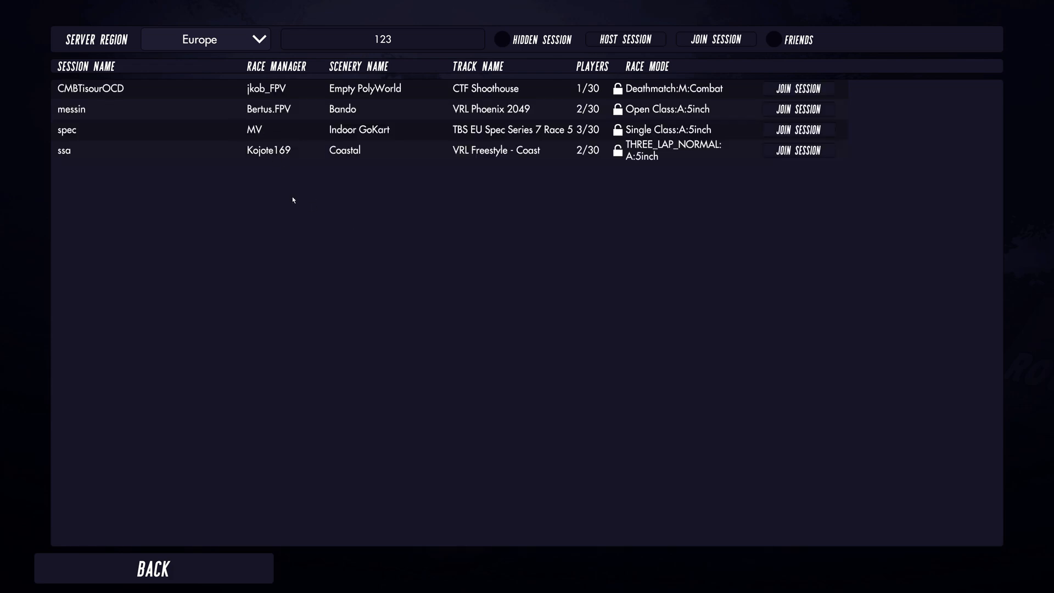
{"action": "mouse_move", "coordinate": [203, 209]}
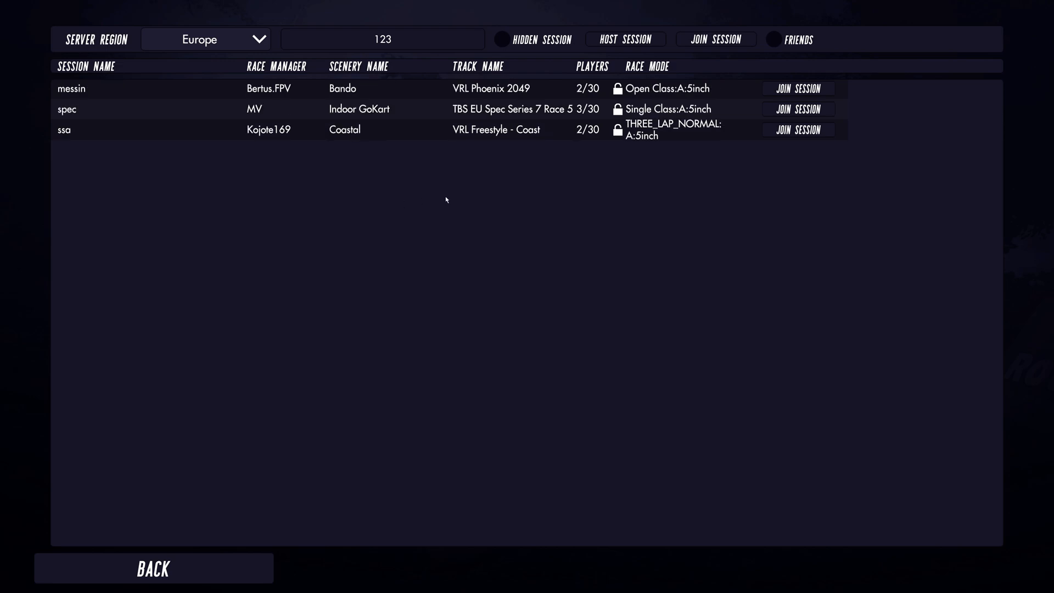
{"action": "mouse_move", "coordinate": [504, 170]}
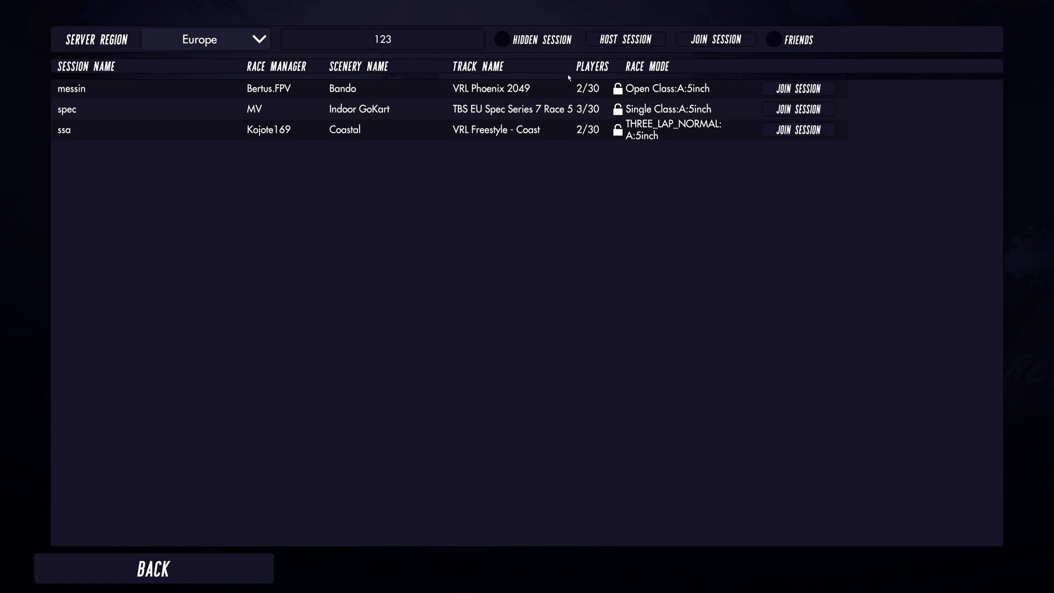
{"action": "mouse_move", "coordinate": [359, 105]}
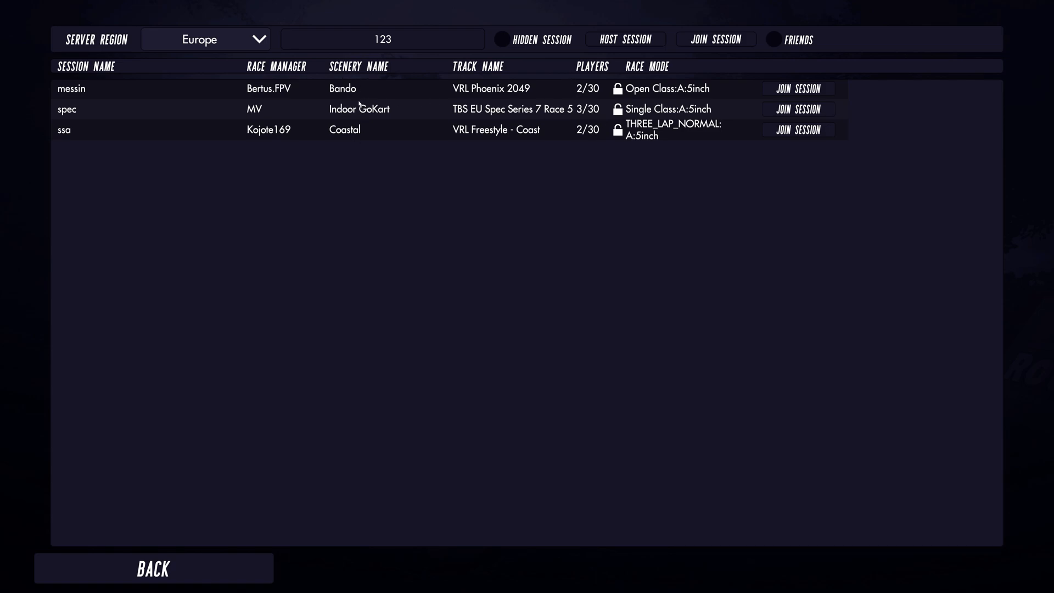
{"action": "mouse_move", "coordinate": [503, 89]}
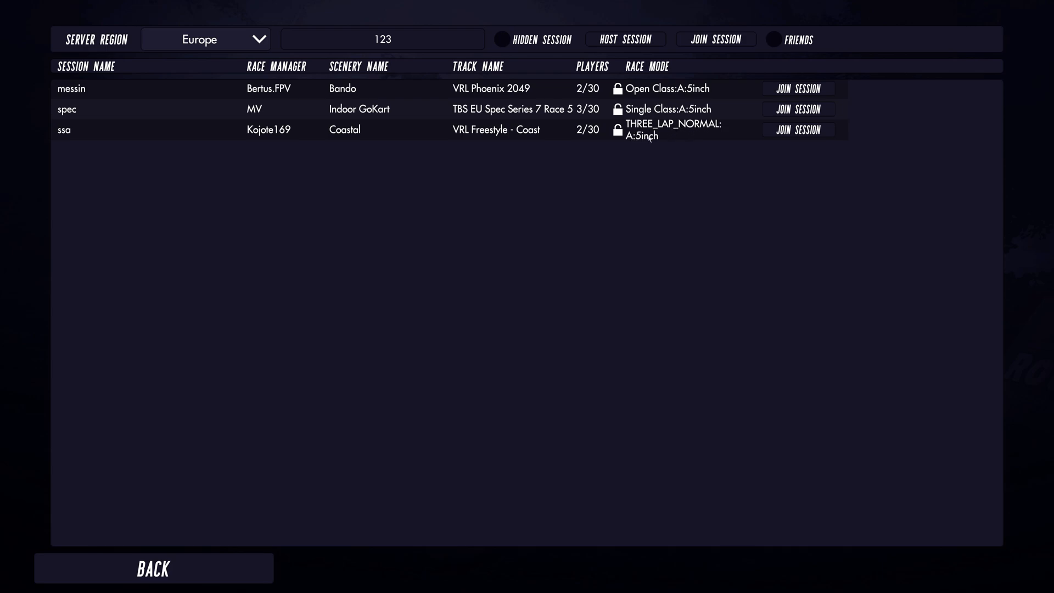
{"action": "mouse_move", "coordinate": [655, 151]}
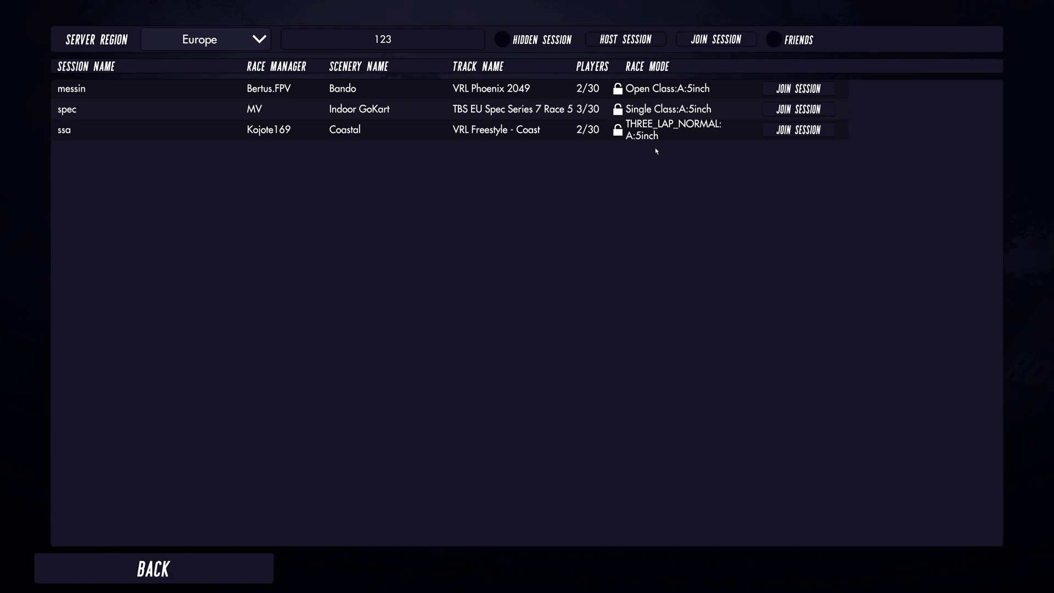
{"action": "mouse_move", "coordinate": [797, 129]}
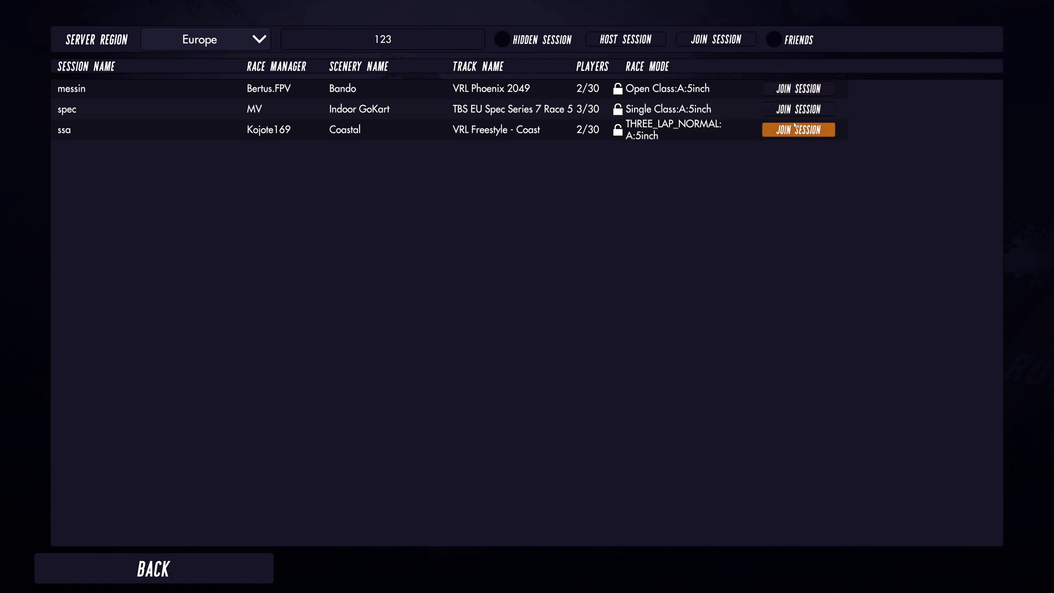
{"action": "mouse_move", "coordinate": [590, 209]}
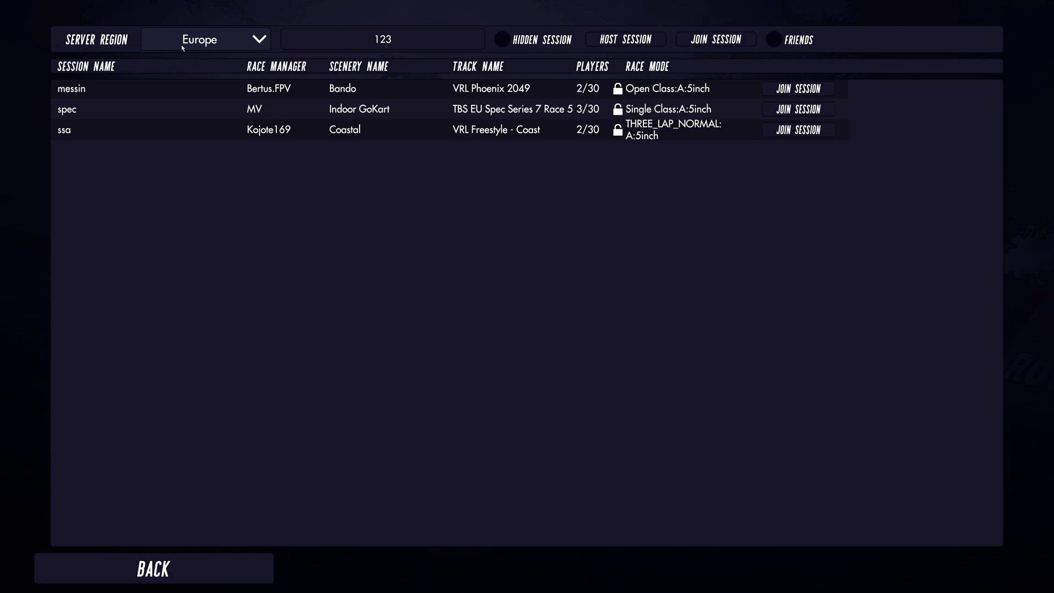
{"action": "mouse_move", "coordinate": [141, 39]}
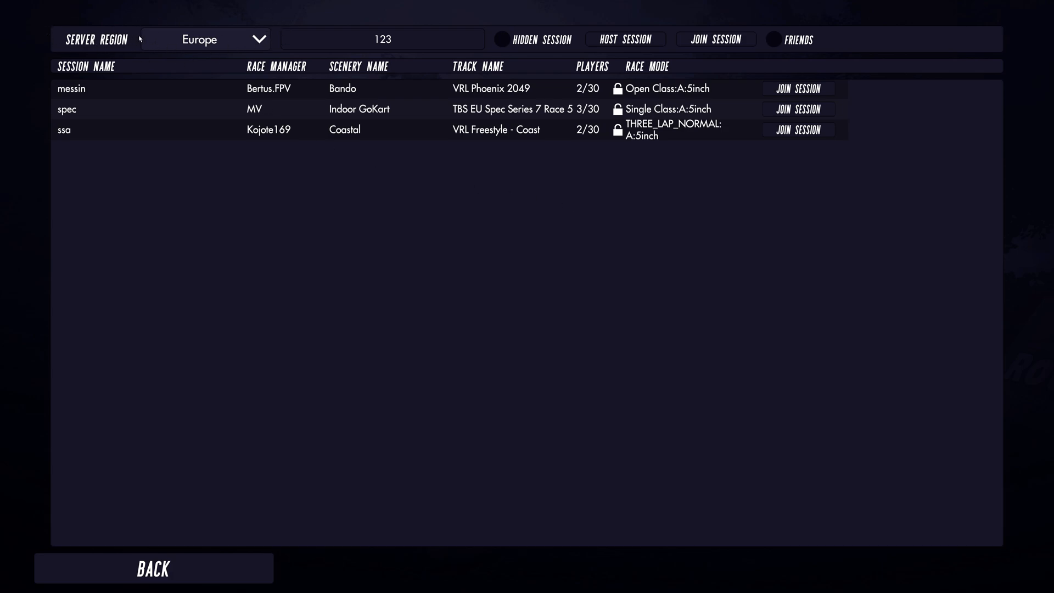
{"action": "mouse_move", "coordinate": [226, 41]}
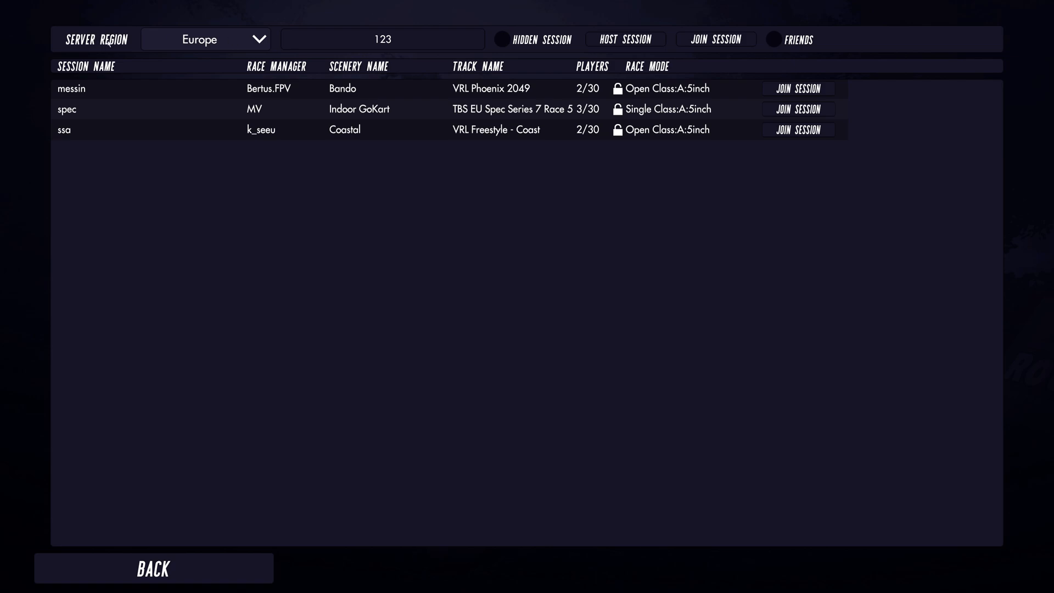
{"action": "mouse_move", "coordinate": [226, 40]}
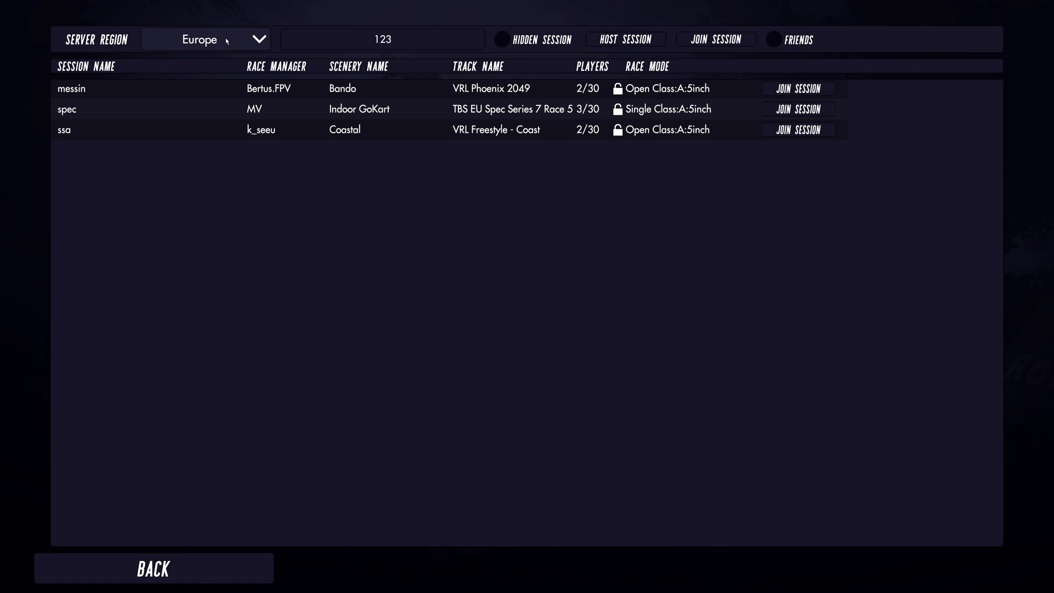
{"action": "mouse_move", "coordinate": [313, 236]}
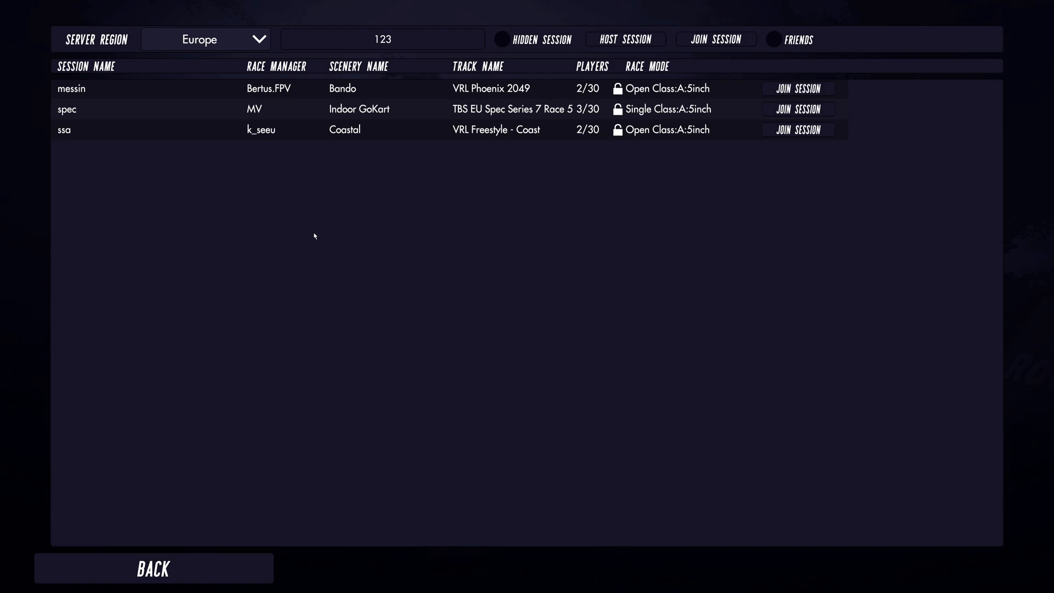
{"action": "mouse_move", "coordinate": [320, 216]}
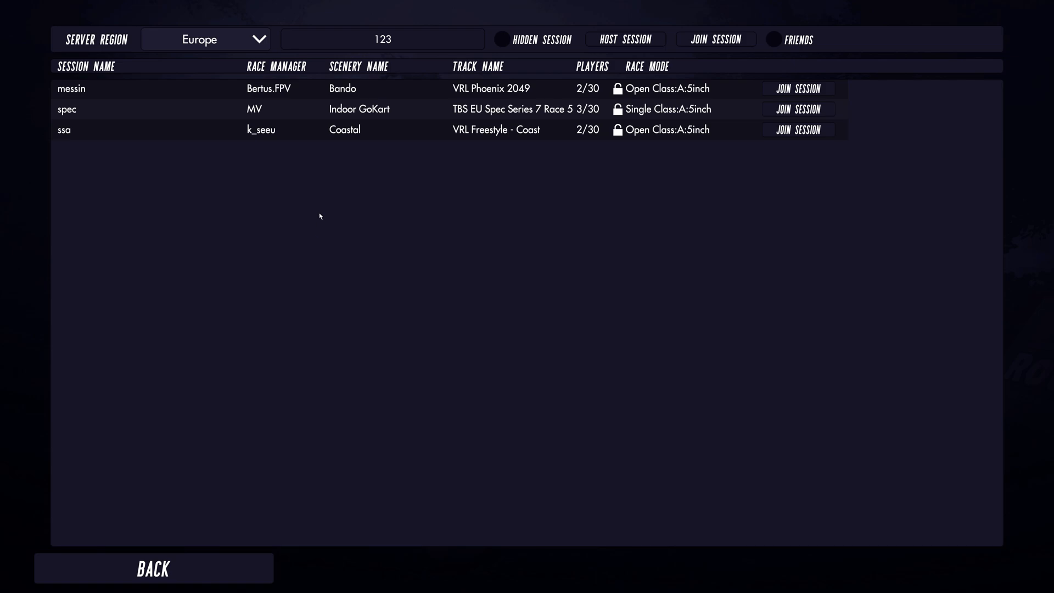
{"action": "mouse_move", "coordinate": [293, 210]}
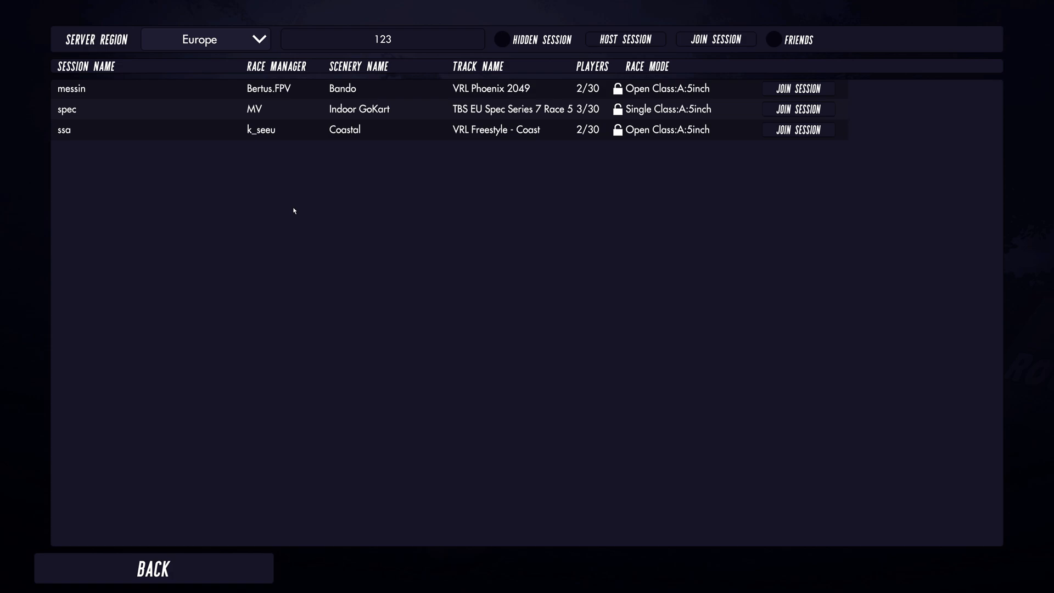
{"action": "mouse_move", "coordinate": [757, 209]}
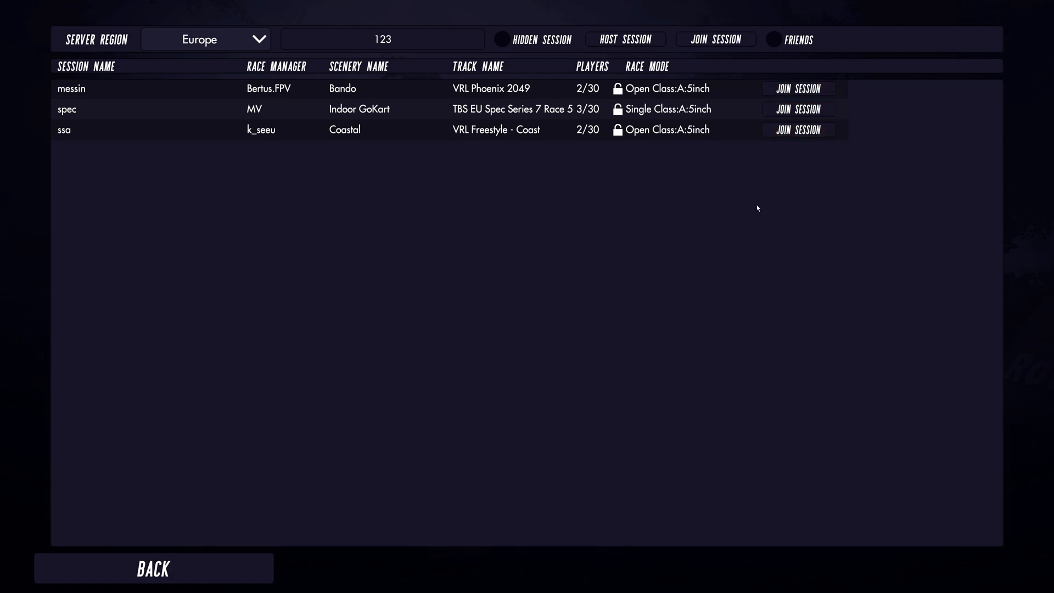
{"action": "mouse_move", "coordinate": [171, 59]}
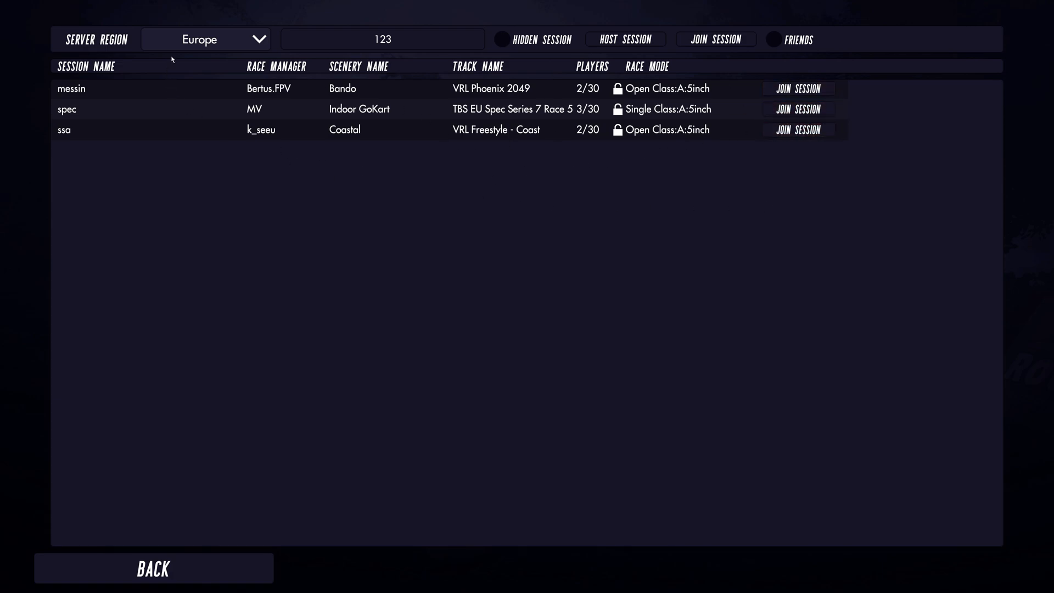
{"action": "mouse_move", "coordinate": [188, 45]}
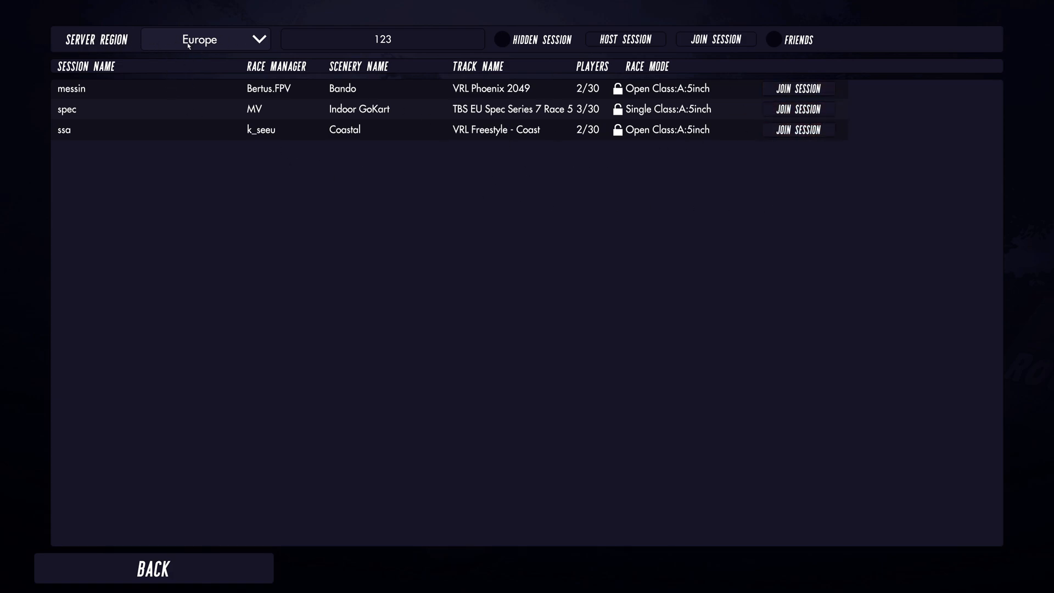
{"action": "mouse_move", "coordinate": [737, 179]}
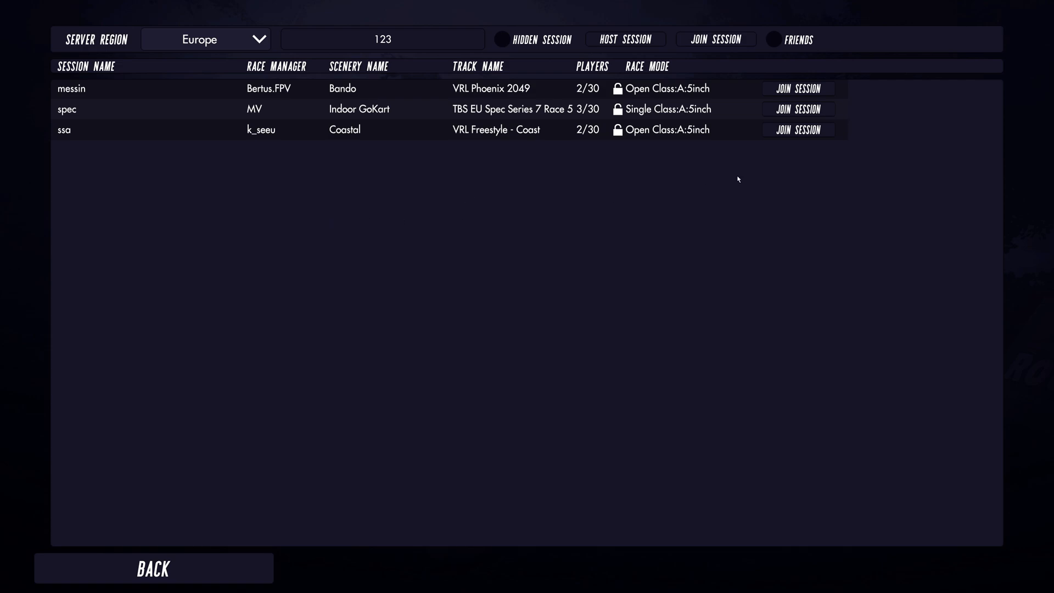
{"action": "mouse_move", "coordinate": [517, 230]}
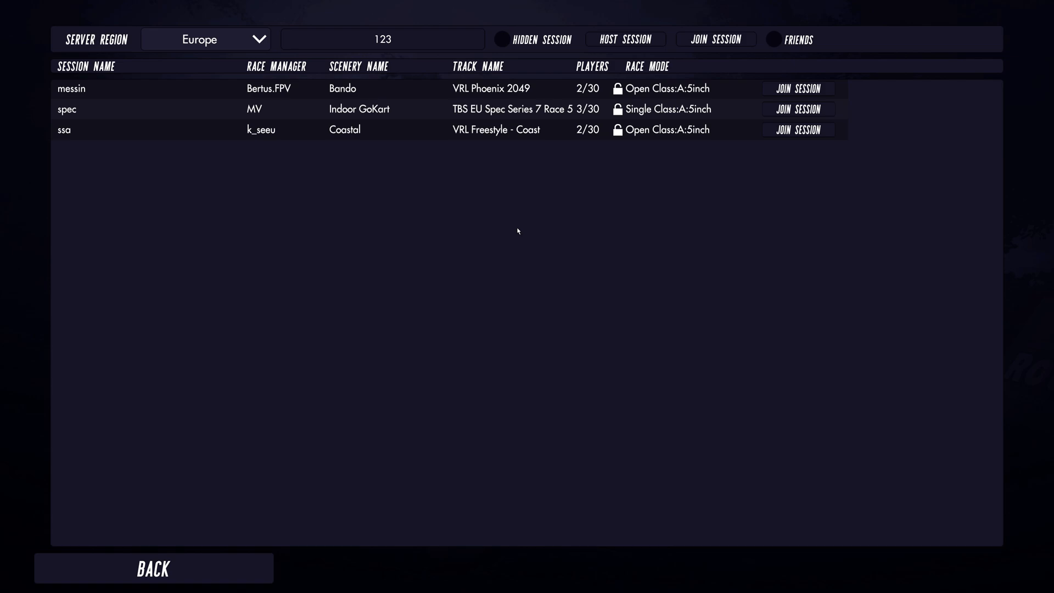
{"action": "mouse_move", "coordinate": [439, 37]}
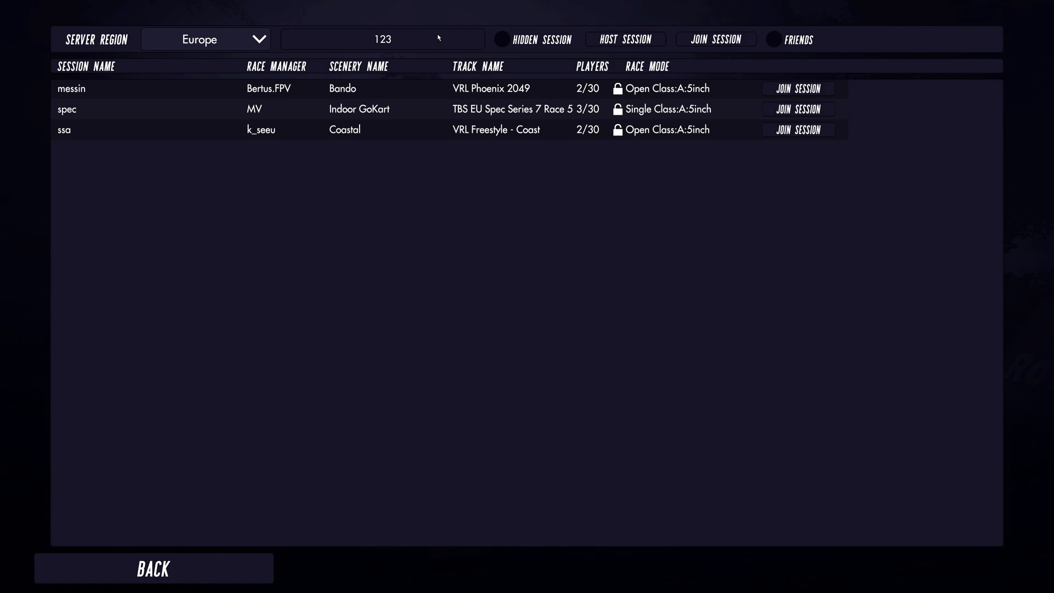
{"action": "mouse_move", "coordinate": [221, 188]}
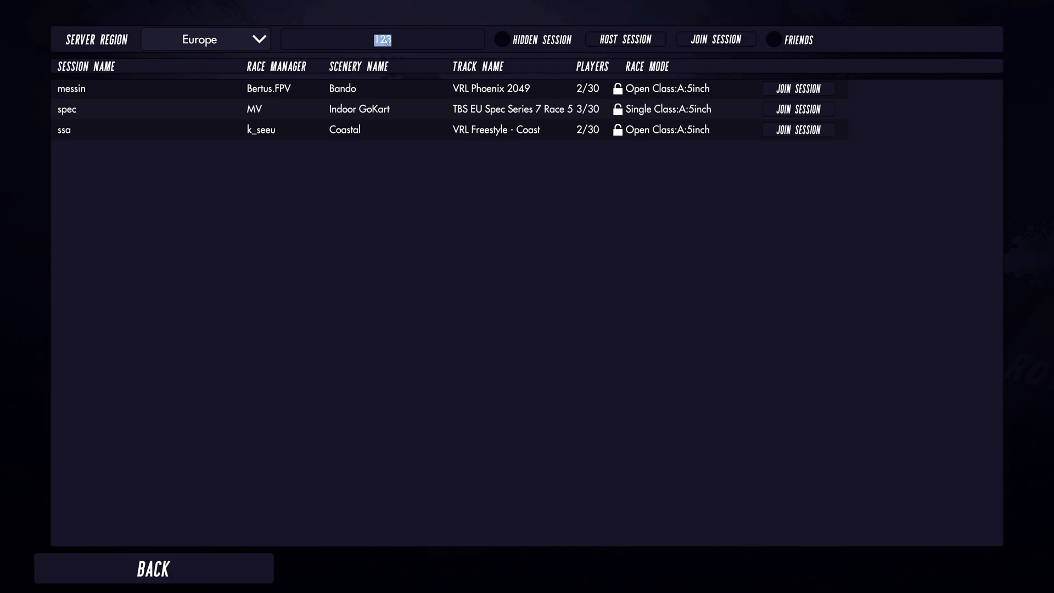
{"action": "type", "text": "as"}
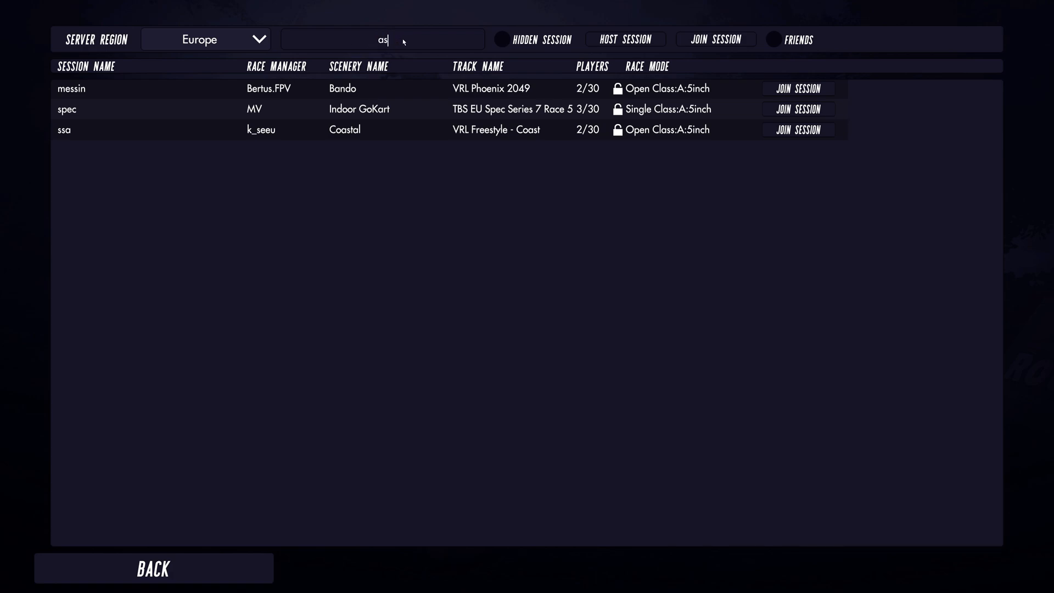
{"action": "type", "text": "session"}
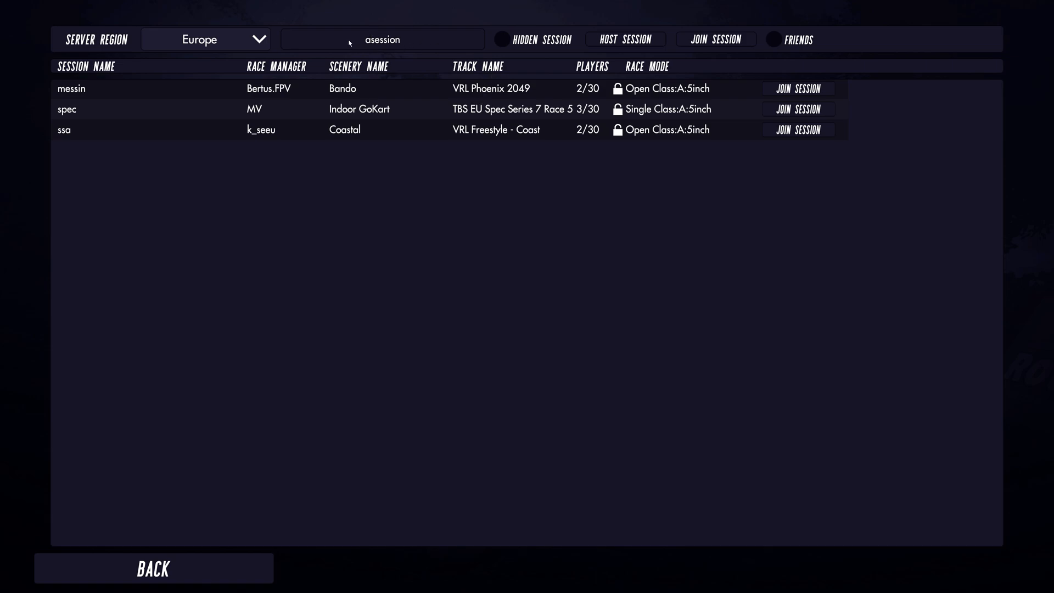
{"action": "mouse_move", "coordinate": [405, 43]}
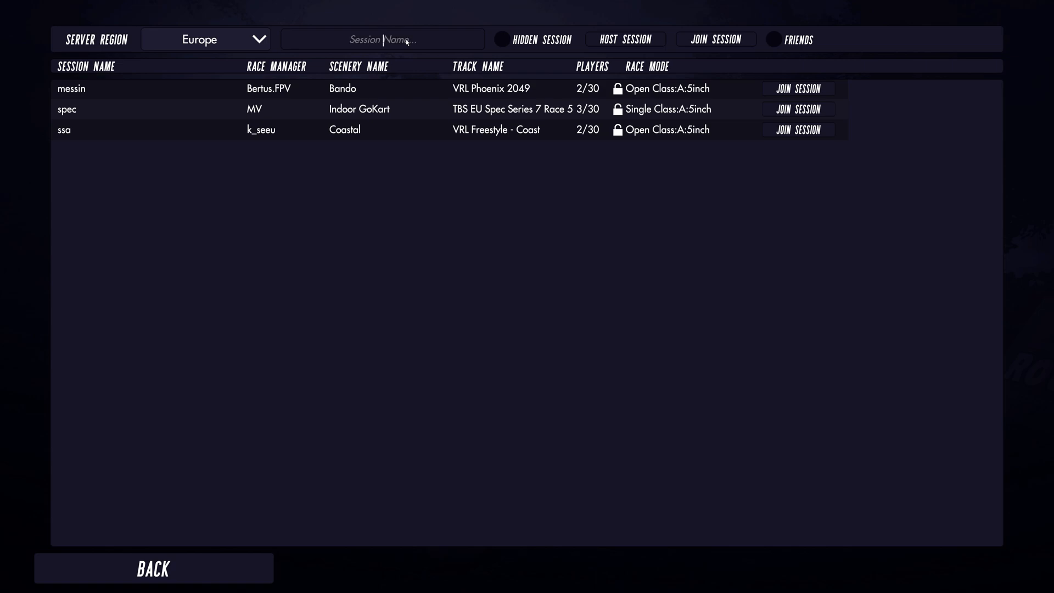
{"action": "mouse_move", "coordinate": [418, 42]}
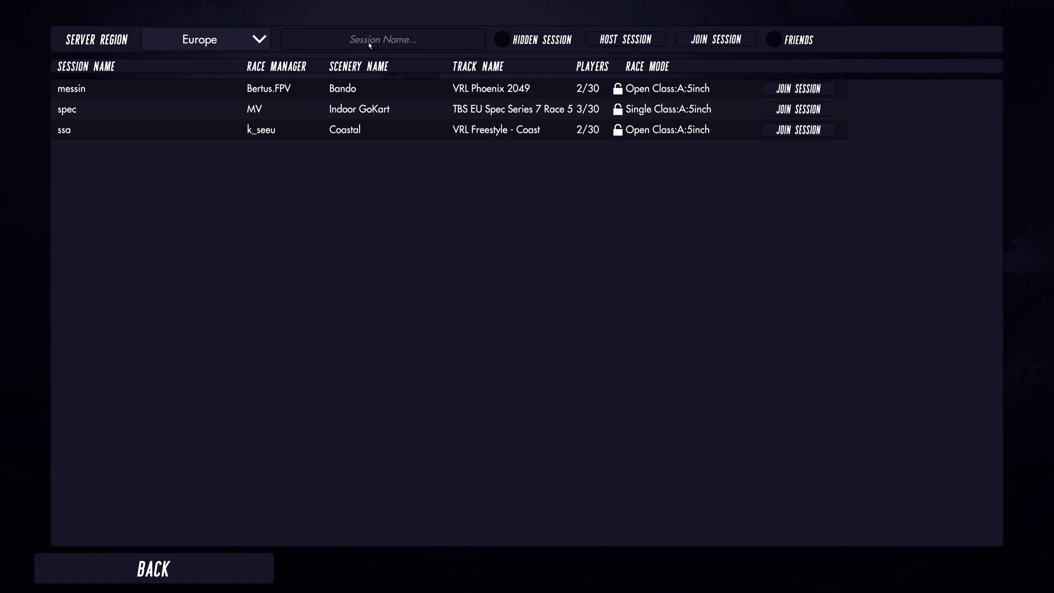
{"action": "mouse_move", "coordinate": [70, 96]}
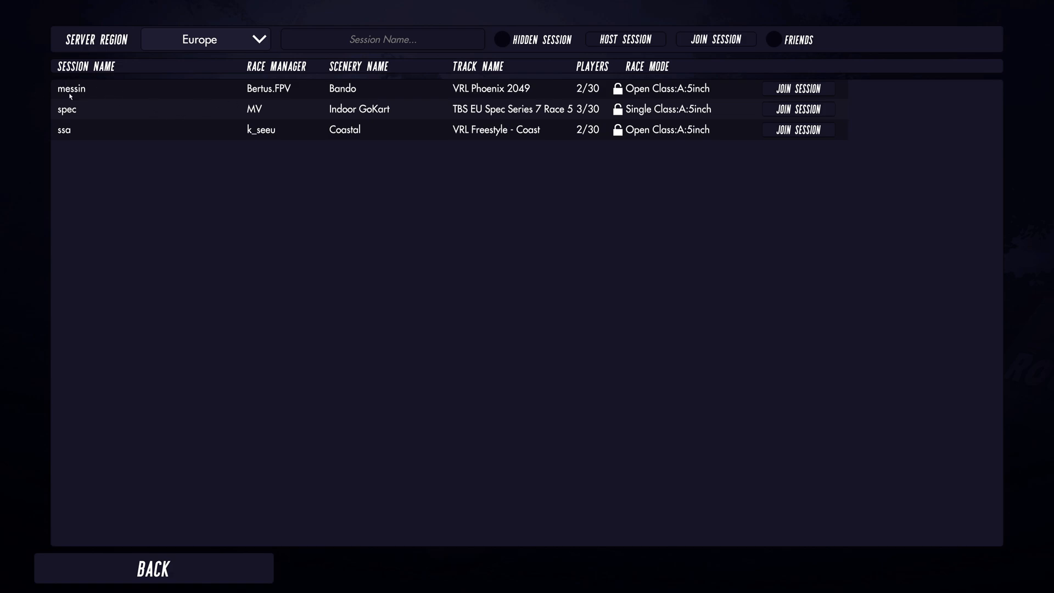
{"action": "mouse_move", "coordinate": [141, 108]}
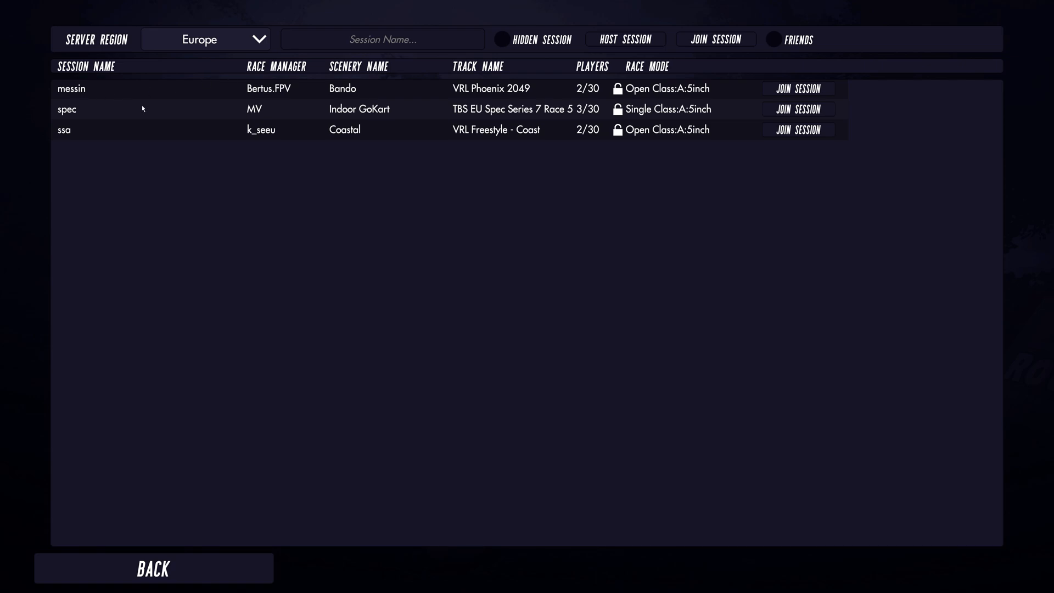
{"action": "mouse_move", "coordinate": [93, 139]}
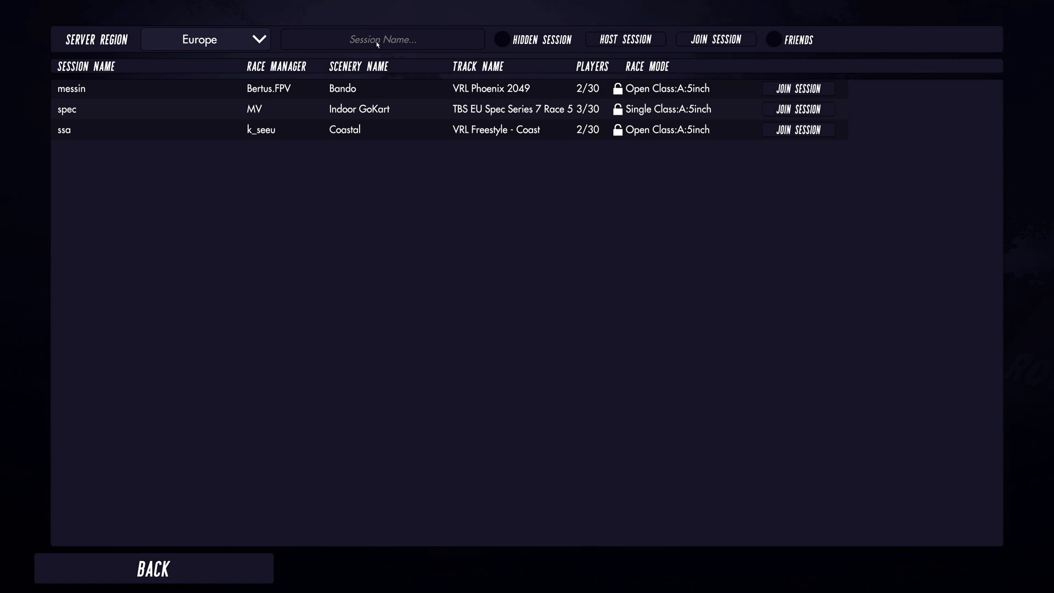
Enter 'beginners' as the session name
{"action": "left_click", "coordinate": [382, 39]}
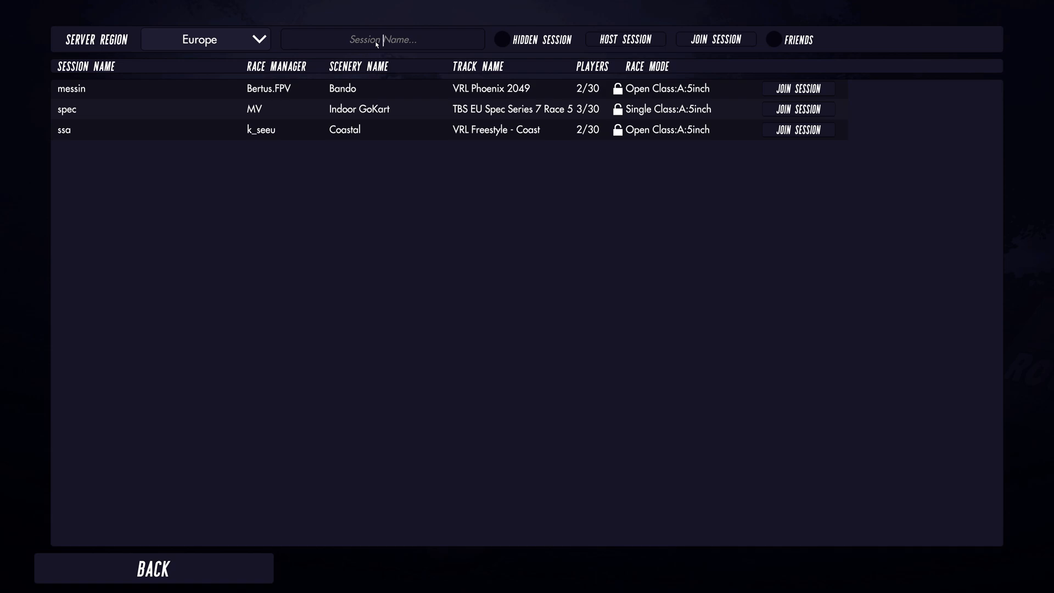
{"action": "type", "text": "beginne"}
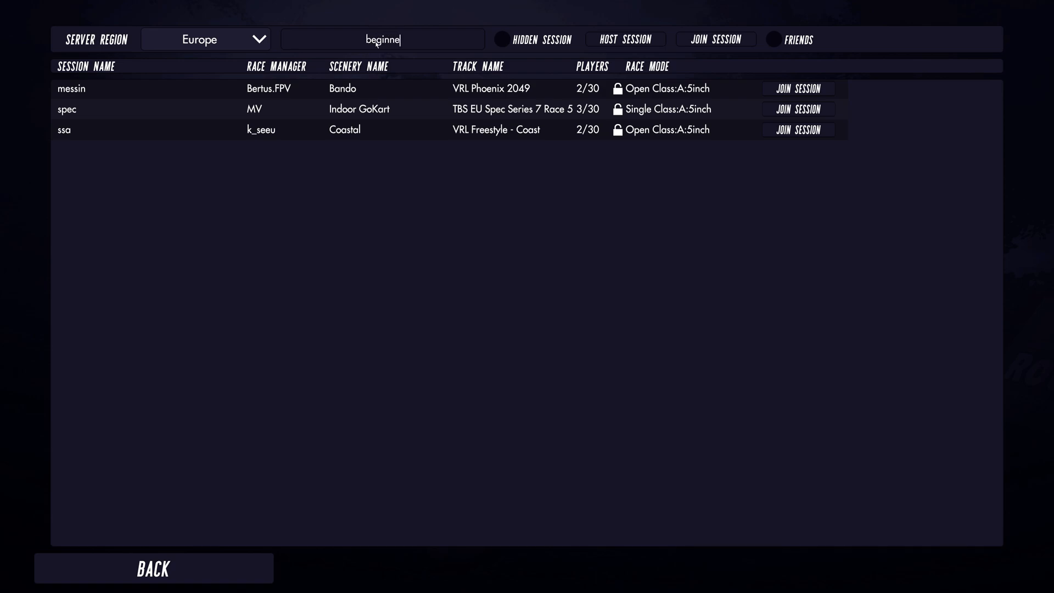
{"action": "type", "text": "rs"}
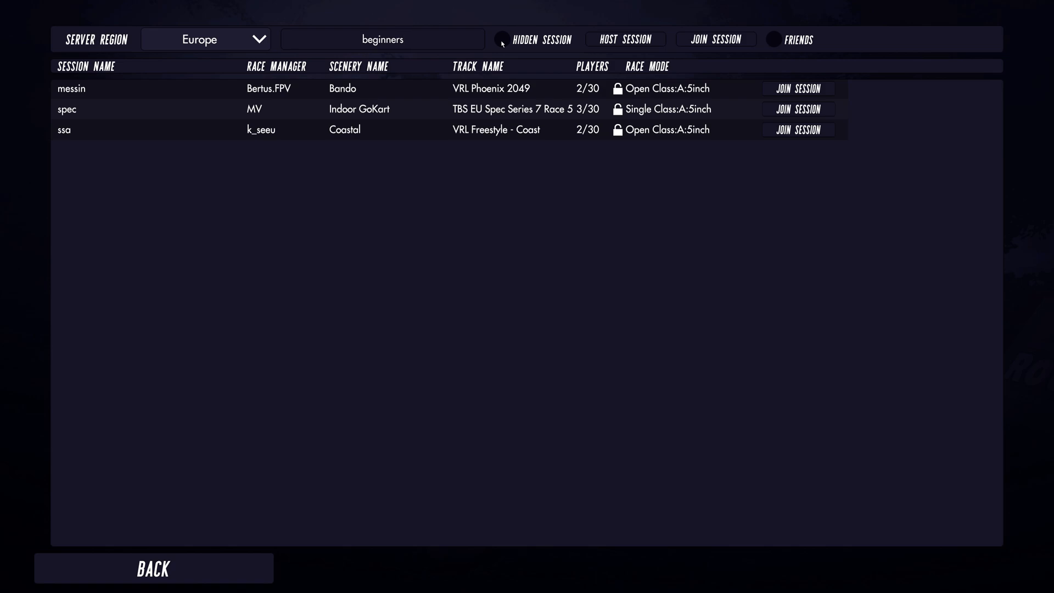
Toggle the Hidden Session option on, off, and on again
{"action": "left_click", "coordinate": [382, 39]}
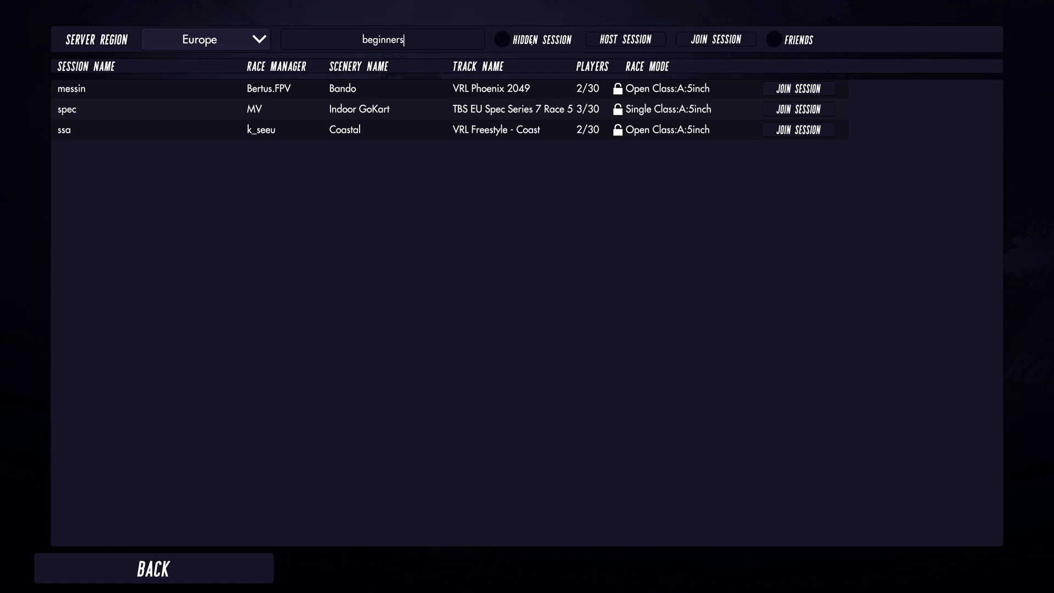
{"action": "left_click", "coordinate": [501, 39]}
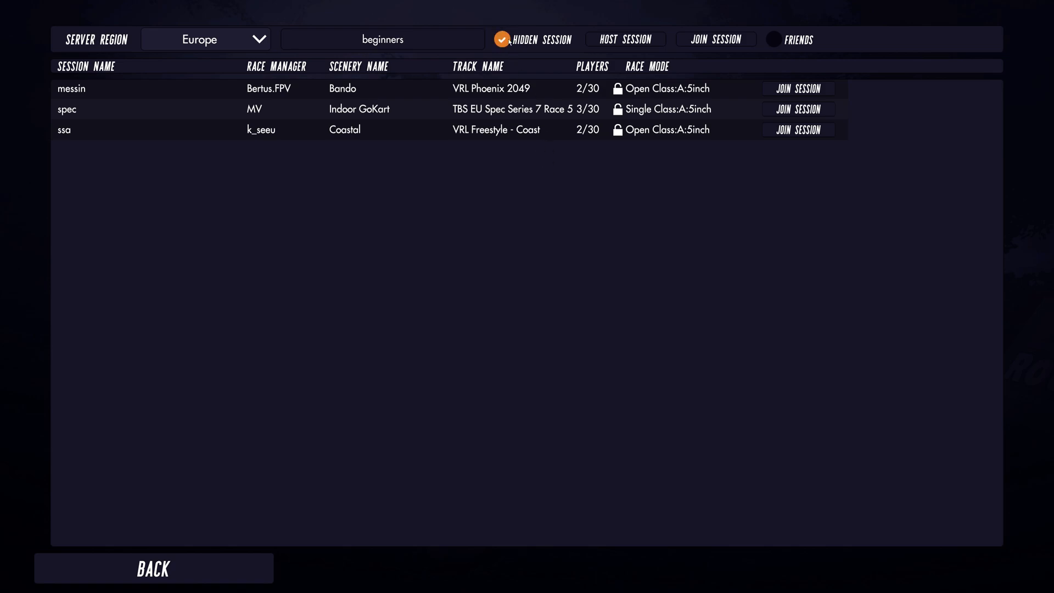
{"action": "left_click", "coordinate": [501, 39]}
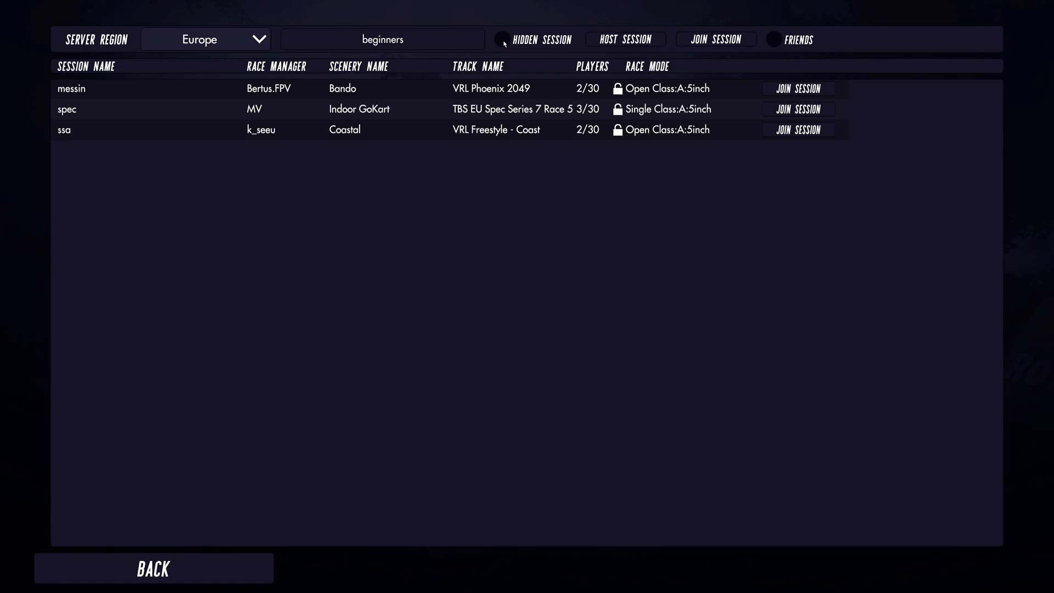
{"action": "mouse_move", "coordinate": [658, 153]}
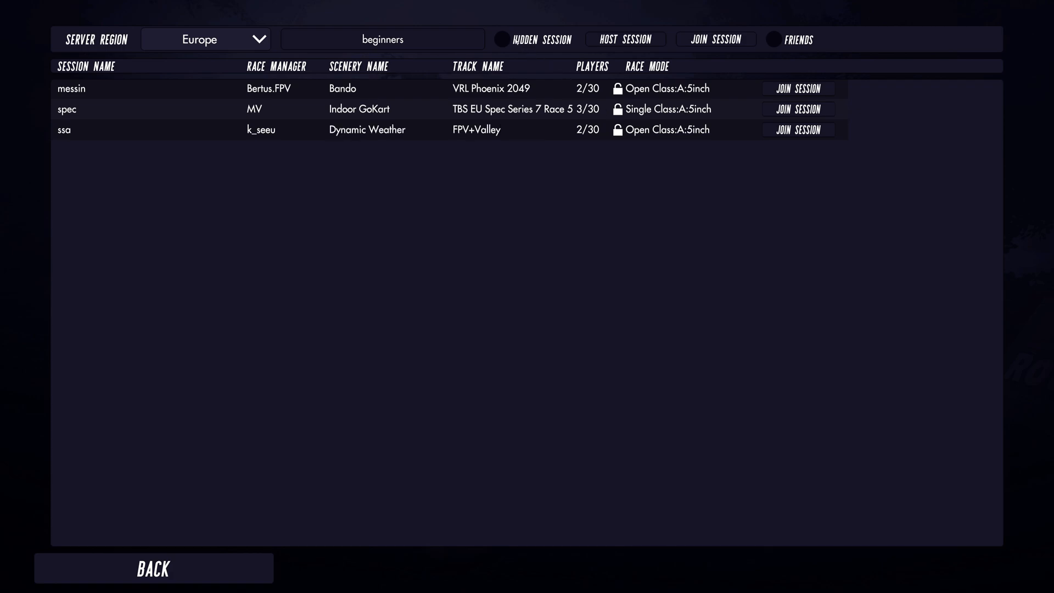
{"action": "left_click", "coordinate": [501, 39]}
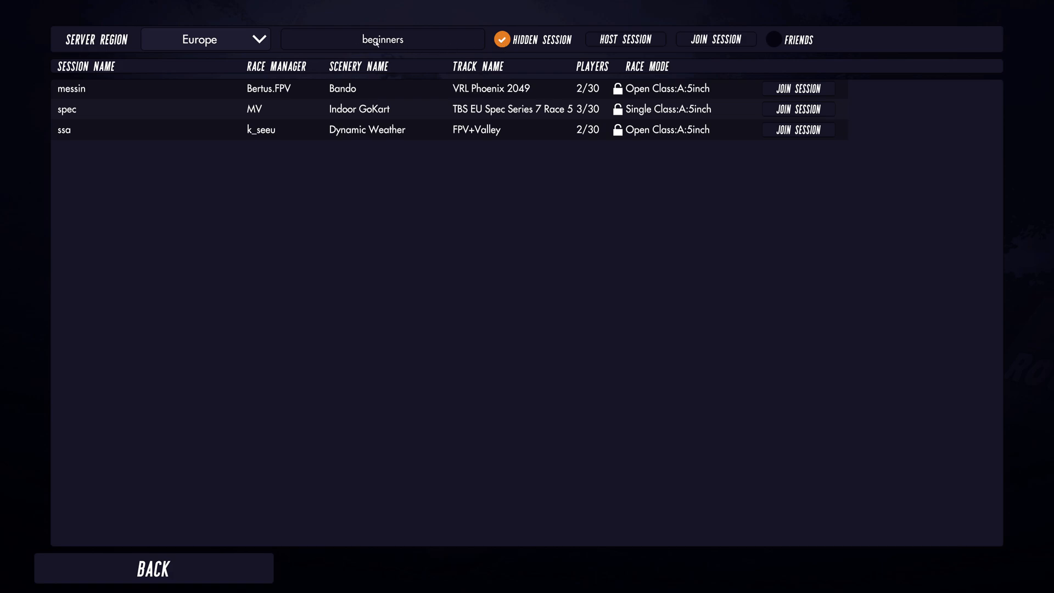
{"action": "mouse_move", "coordinate": [409, 43]}
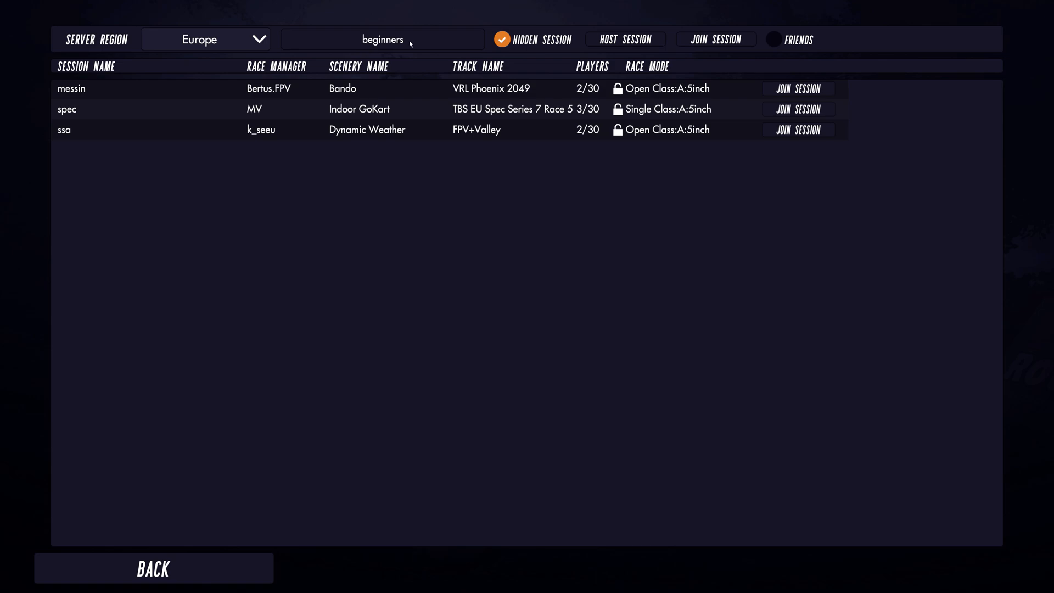
{"action": "mouse_move", "coordinate": [374, 47]}
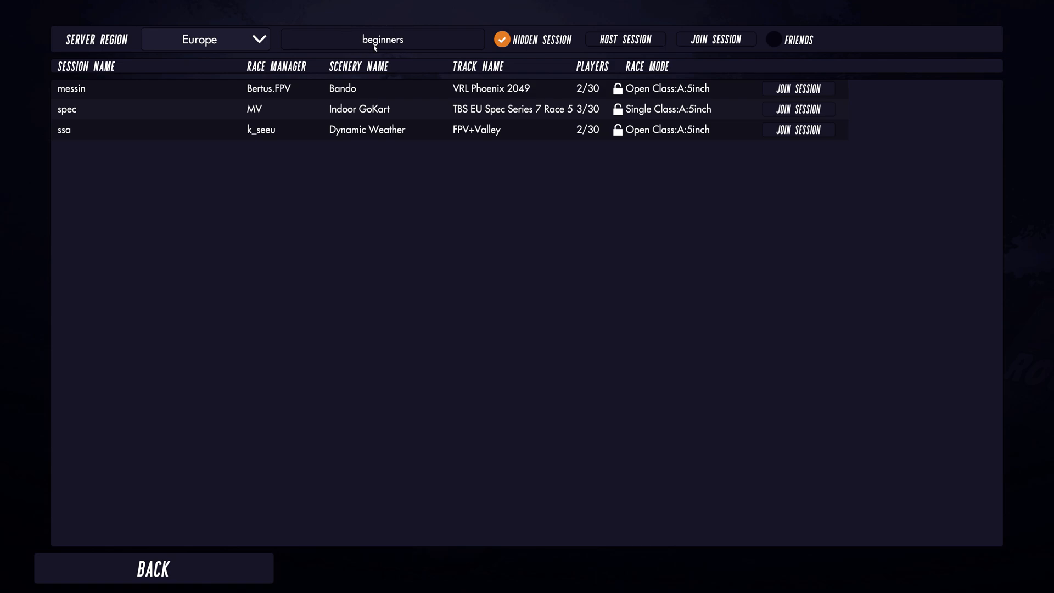
Select the session name, try 'bob', then replace it with 'messin'
{"action": "left_click", "coordinate": [715, 39]}
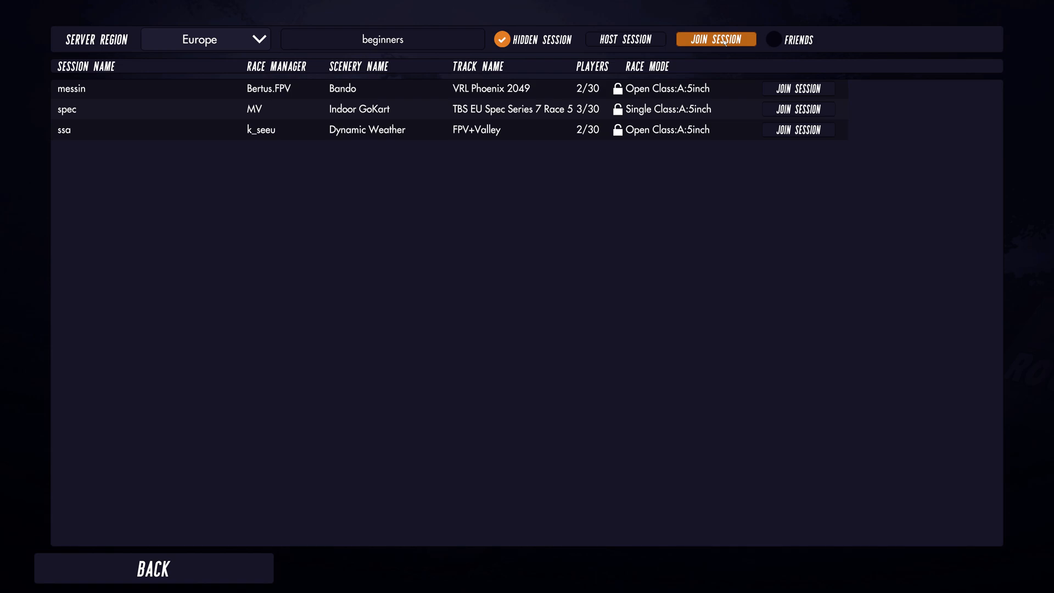
{"action": "left_click", "coordinate": [715, 38]}
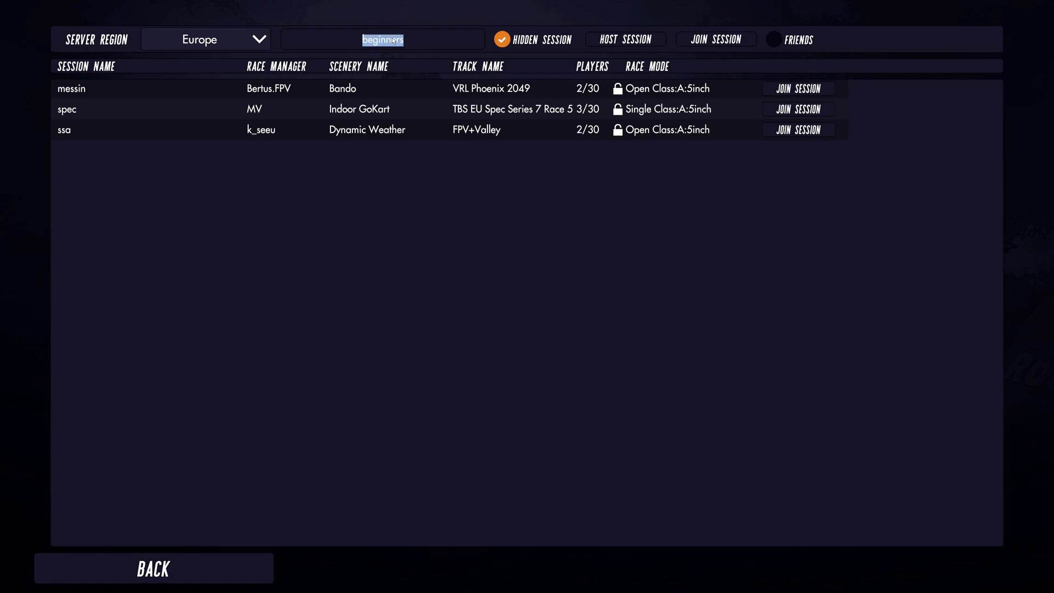
{"action": "type", "text": "bob"}
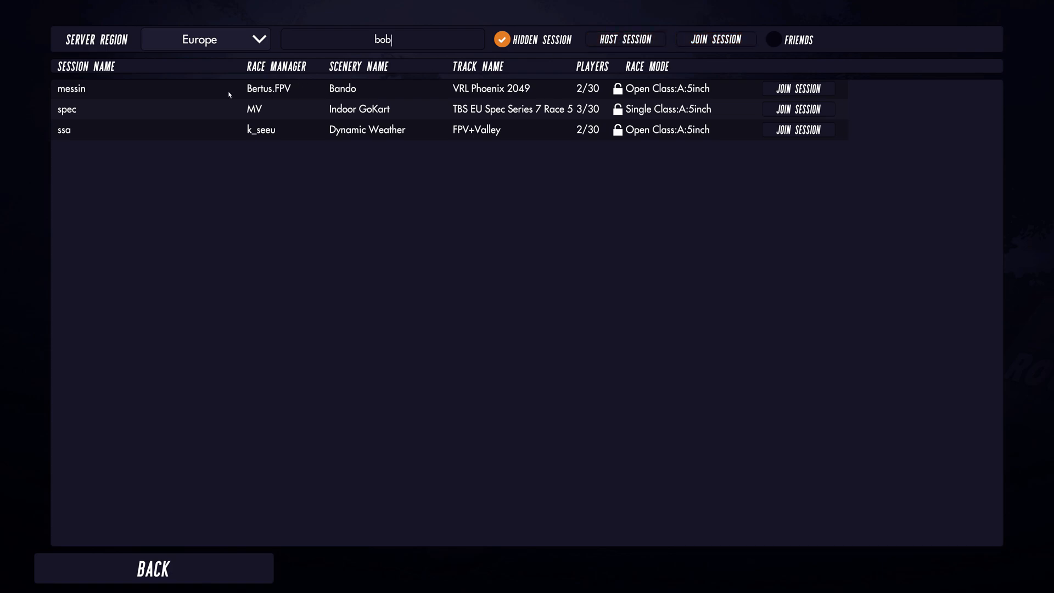
{"action": "mouse_move", "coordinate": [367, 47]}
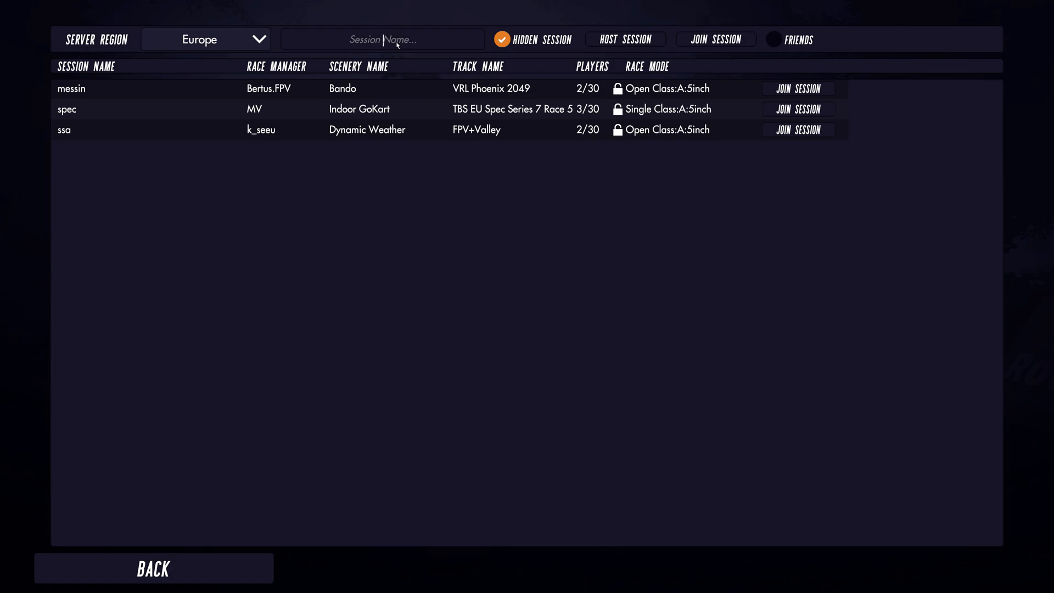
{"action": "type", "text": "messin"}
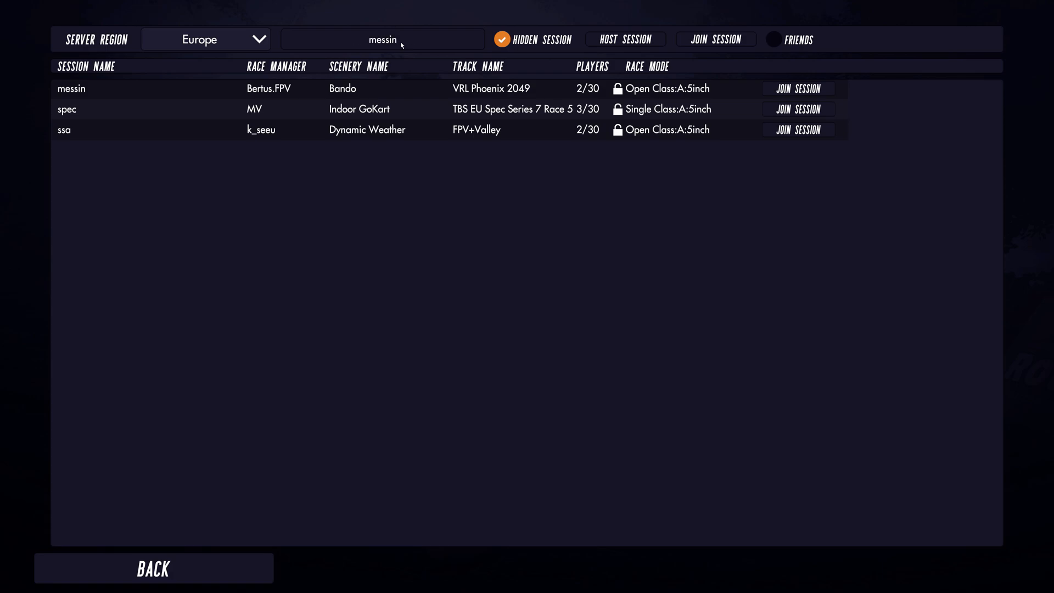
{"action": "mouse_move", "coordinate": [716, 39]}
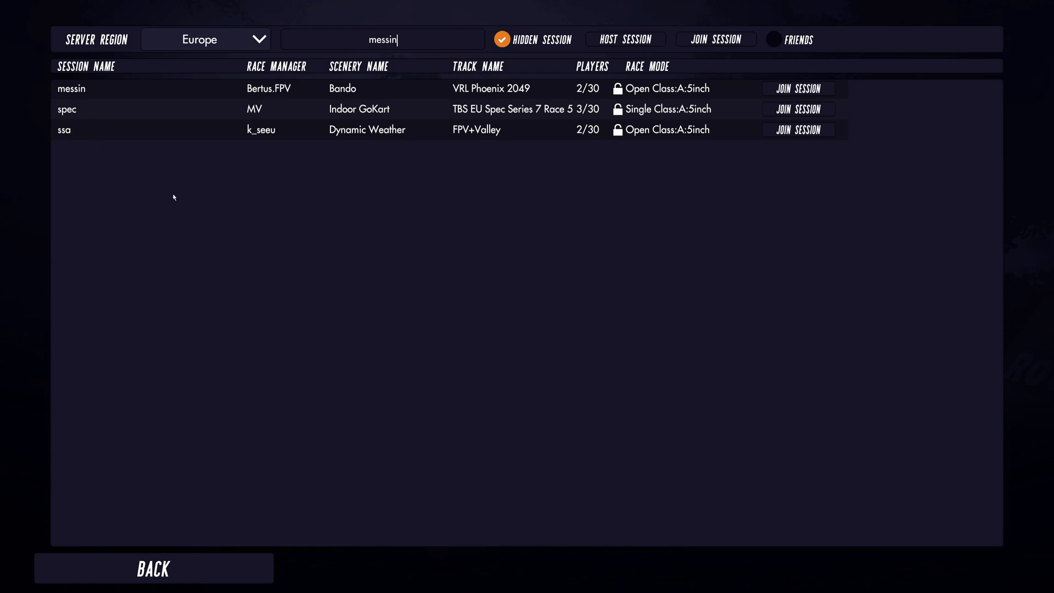
{"action": "mouse_move", "coordinate": [315, 235]}
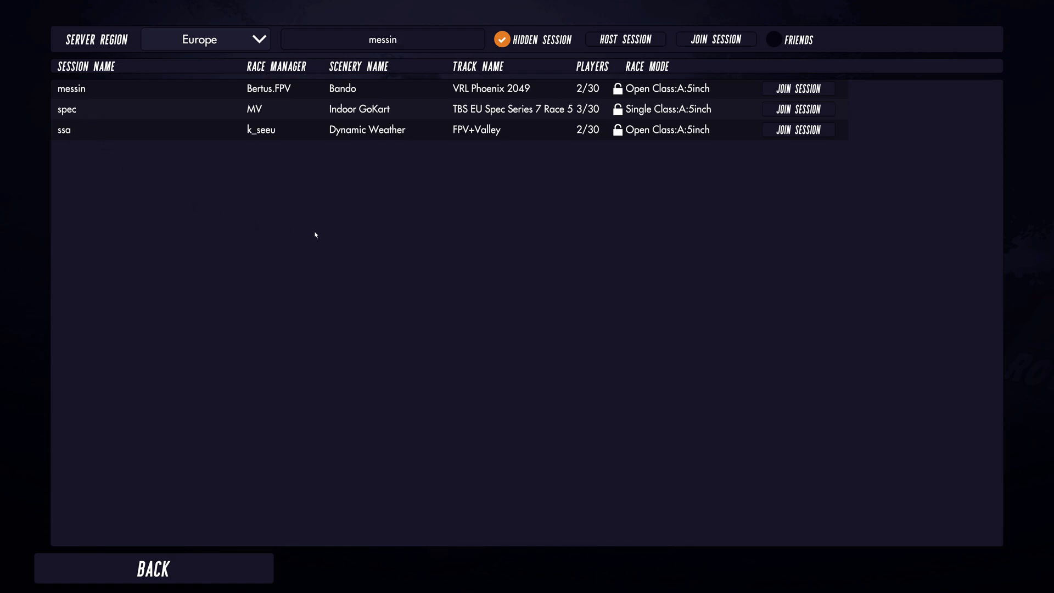
Uncheck Hidden Session for 'messin', then hover over Host Session
{"action": "left_click", "coordinate": [382, 38]}
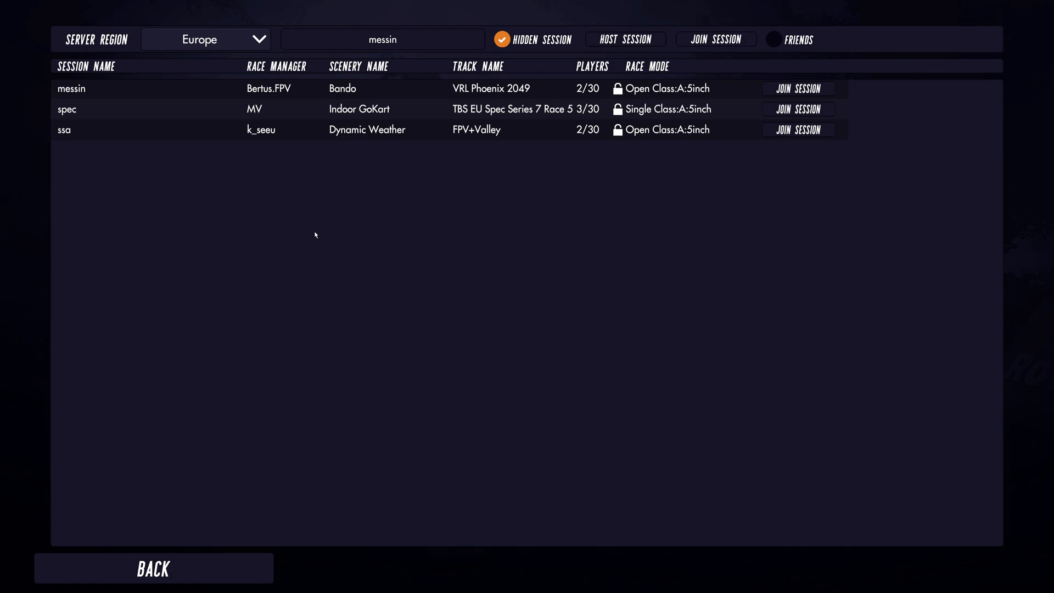
{"action": "left_click", "coordinate": [382, 39]}
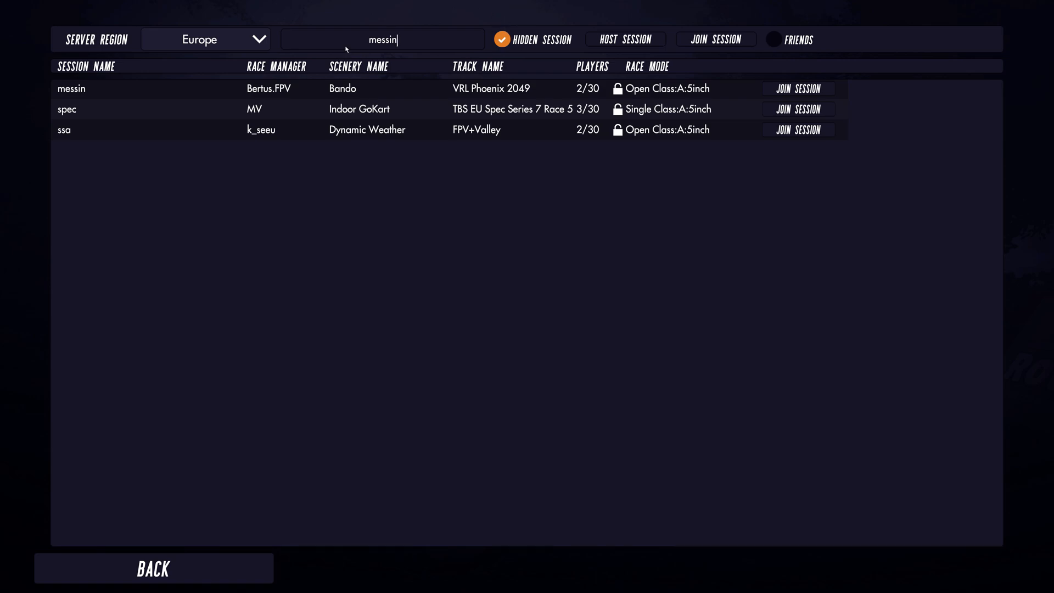
{"action": "left_click", "coordinate": [500, 39]}
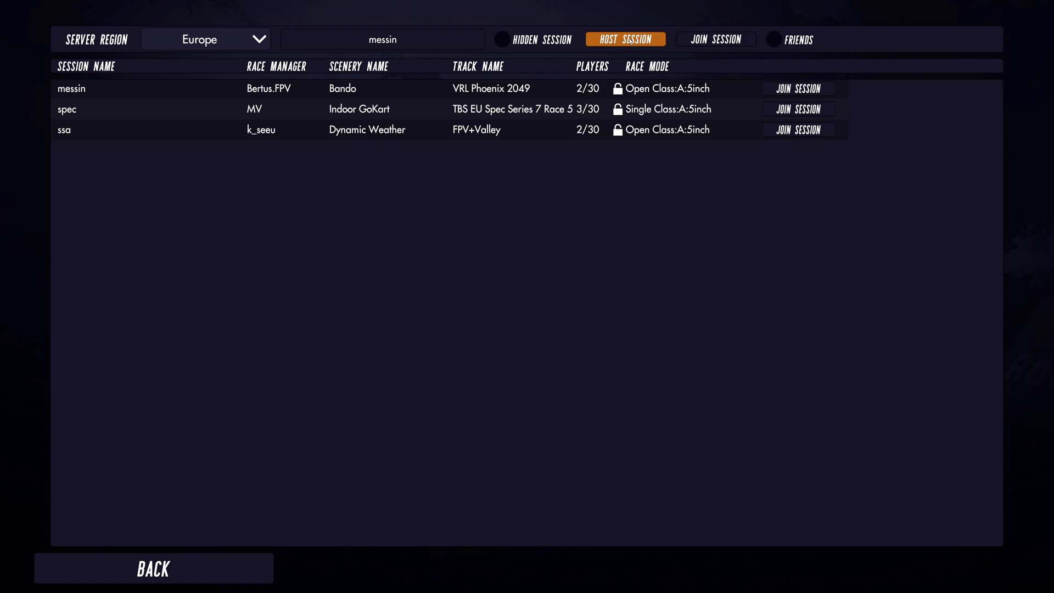
{"action": "left_click", "coordinate": [624, 38]}
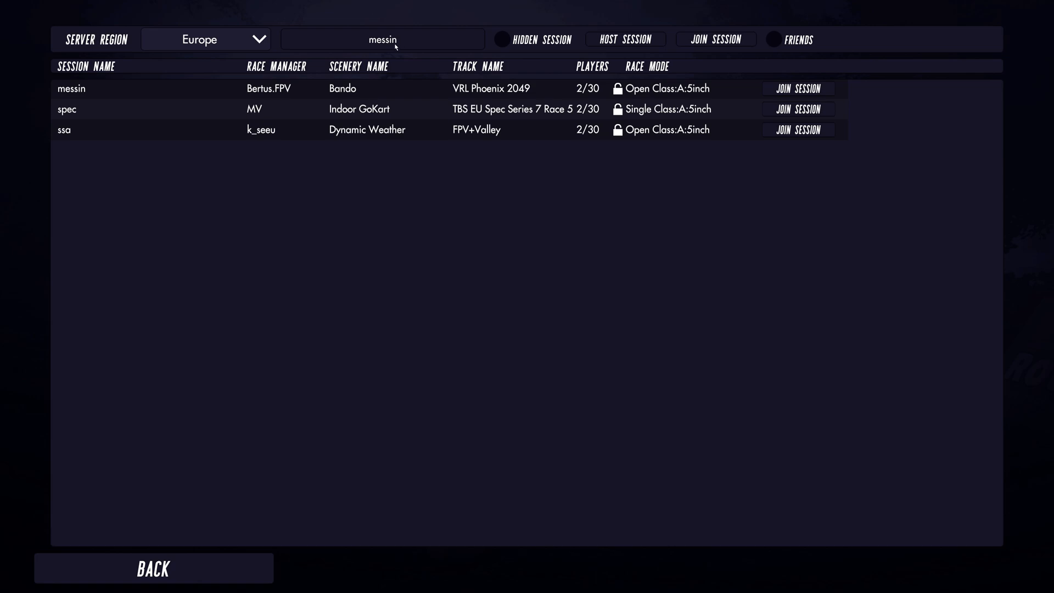
{"action": "mouse_move", "coordinate": [376, 51]}
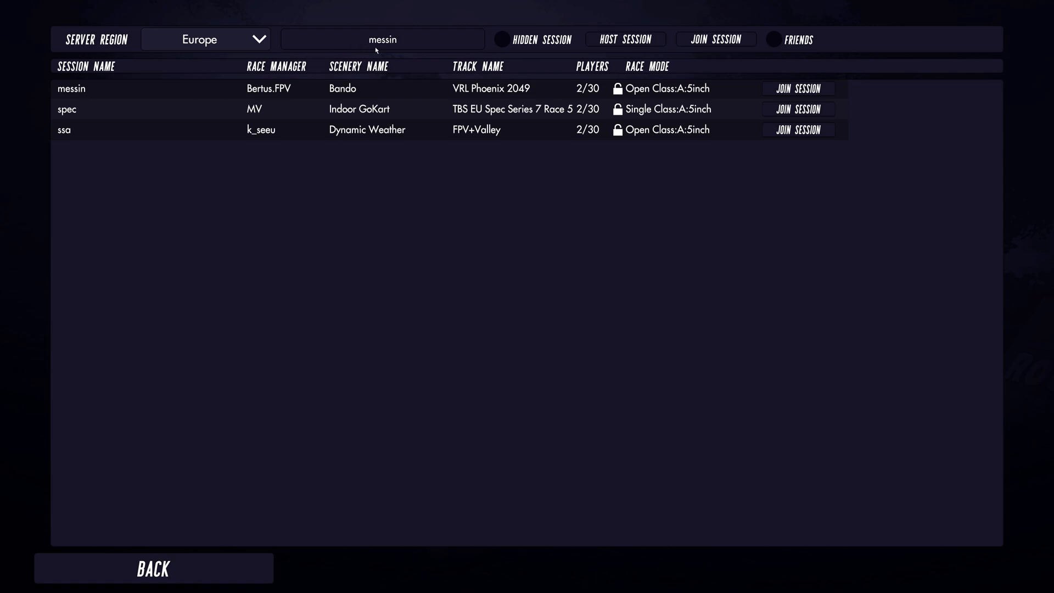
Type 'beginners' as the session name and check Hidden Session
{"action": "type", "text": "b"}
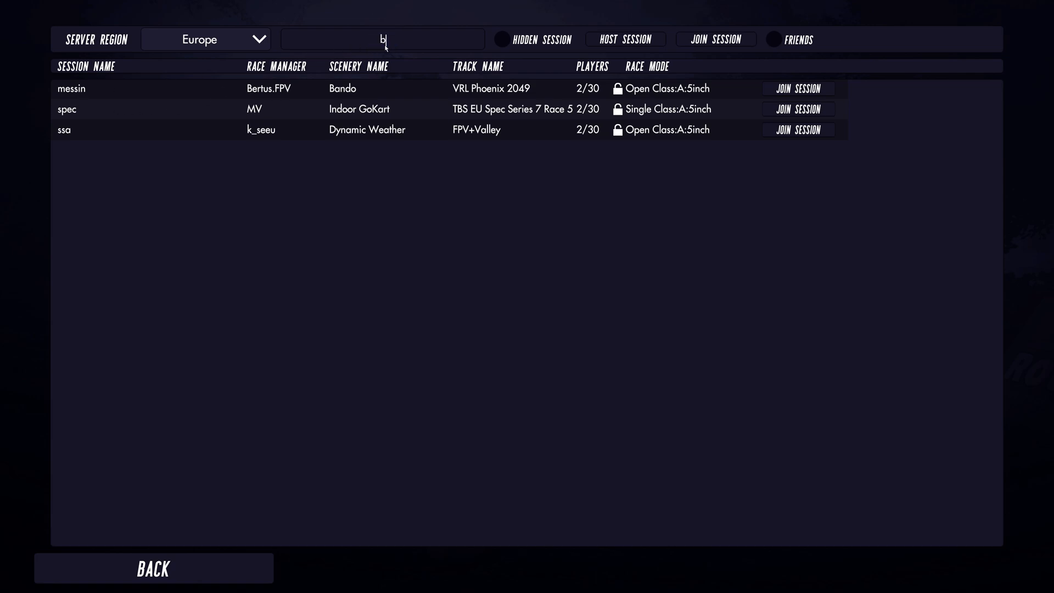
{"action": "type", "text": "egi"}
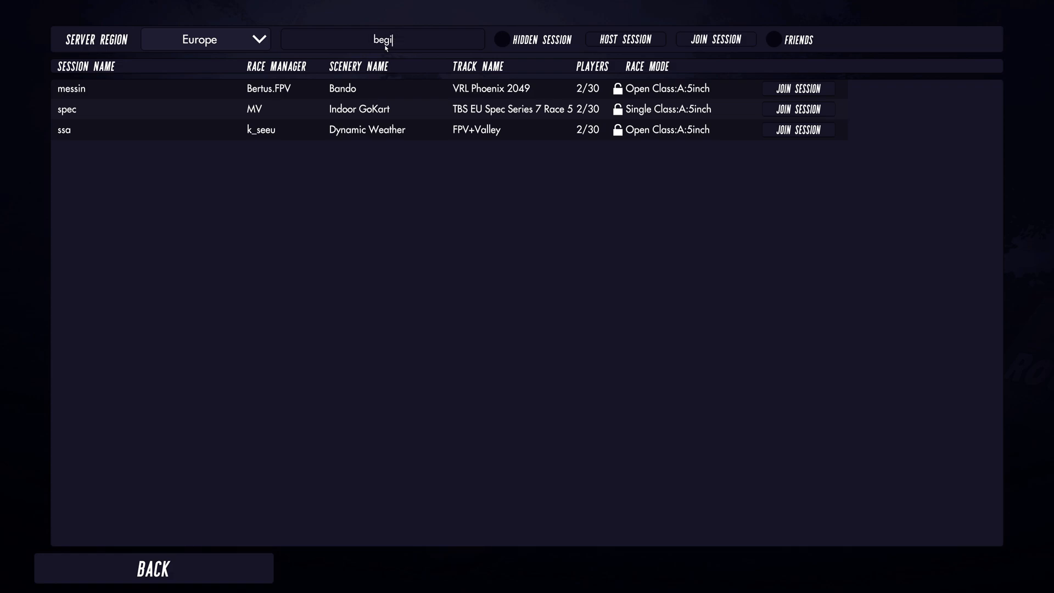
{"action": "type", "text": "nners"}
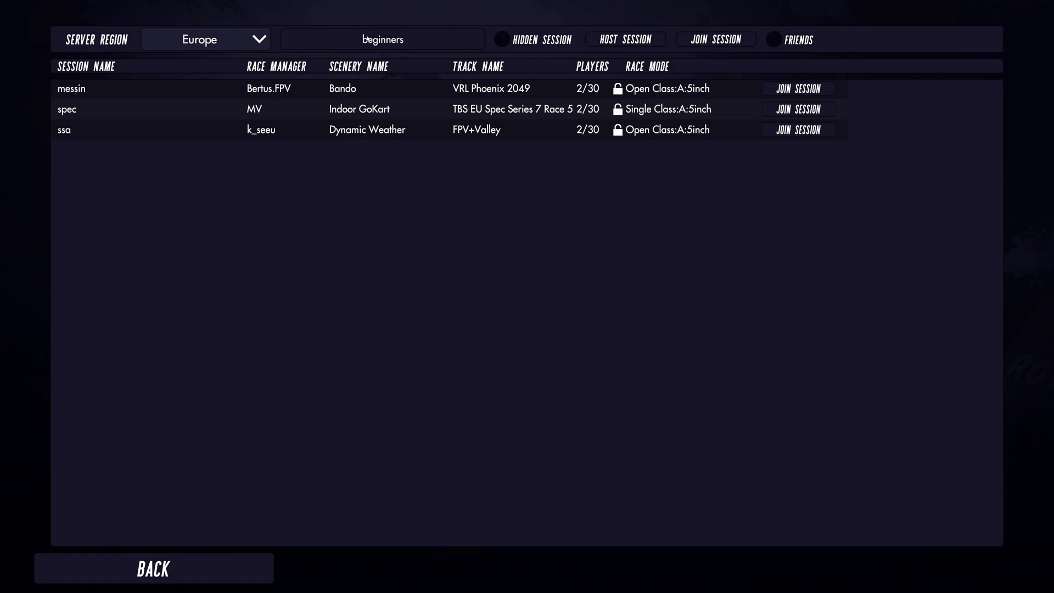
{"action": "left_click", "coordinate": [625, 39]}
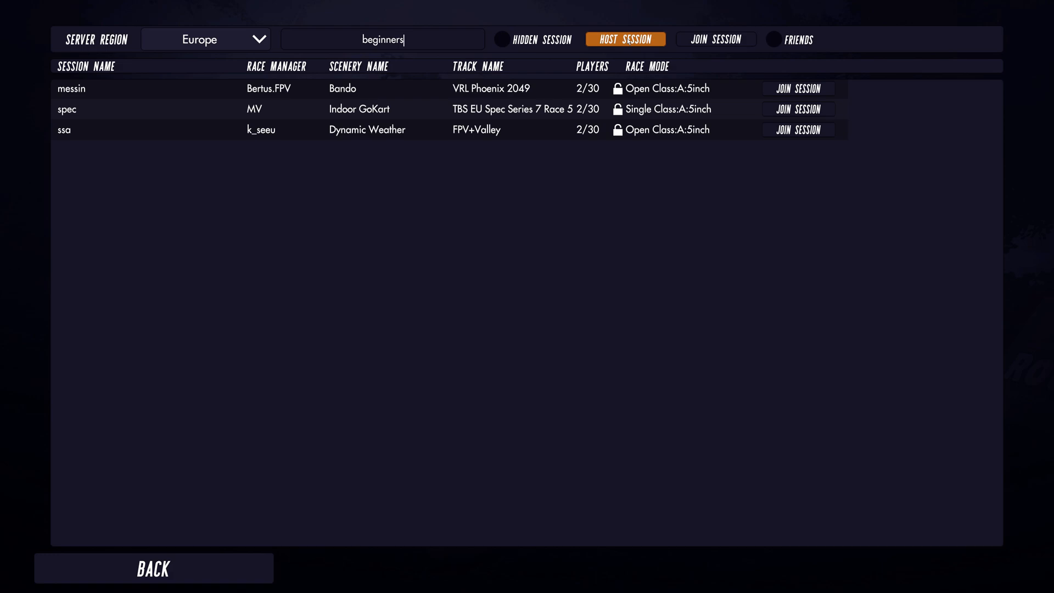
{"action": "left_click", "coordinate": [624, 39]}
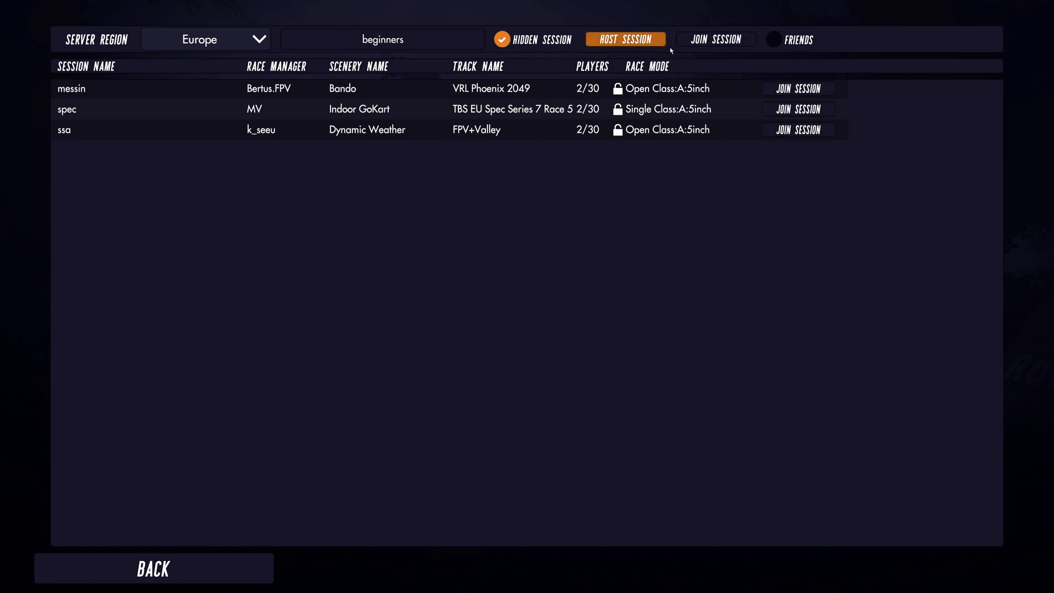
Uncheck the Hidden Session checkbox for the 'beginners' session
{"action": "left_click", "coordinate": [625, 39]}
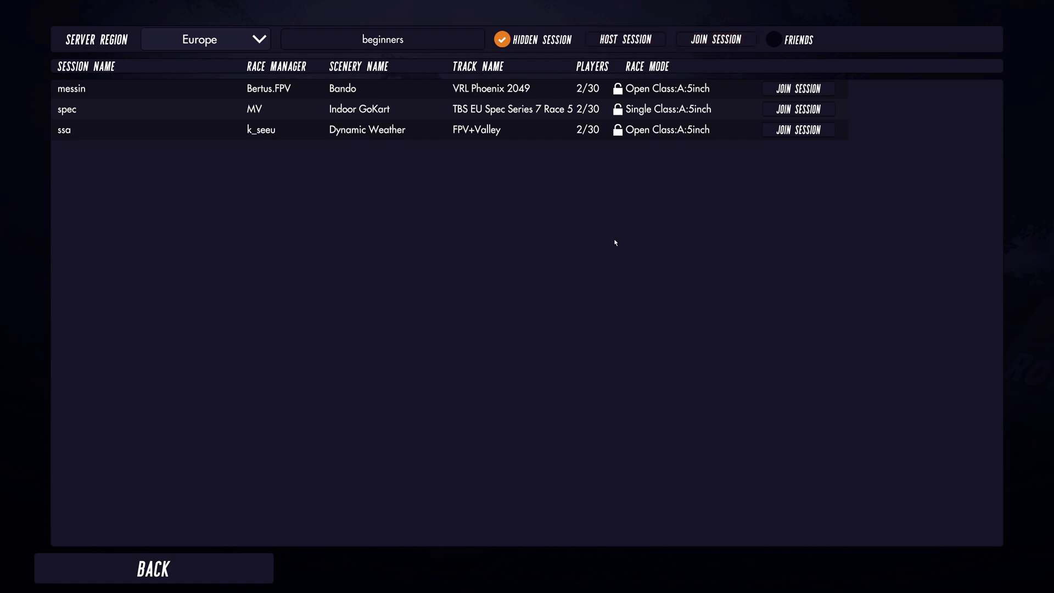
{"action": "left_click", "coordinate": [501, 39]}
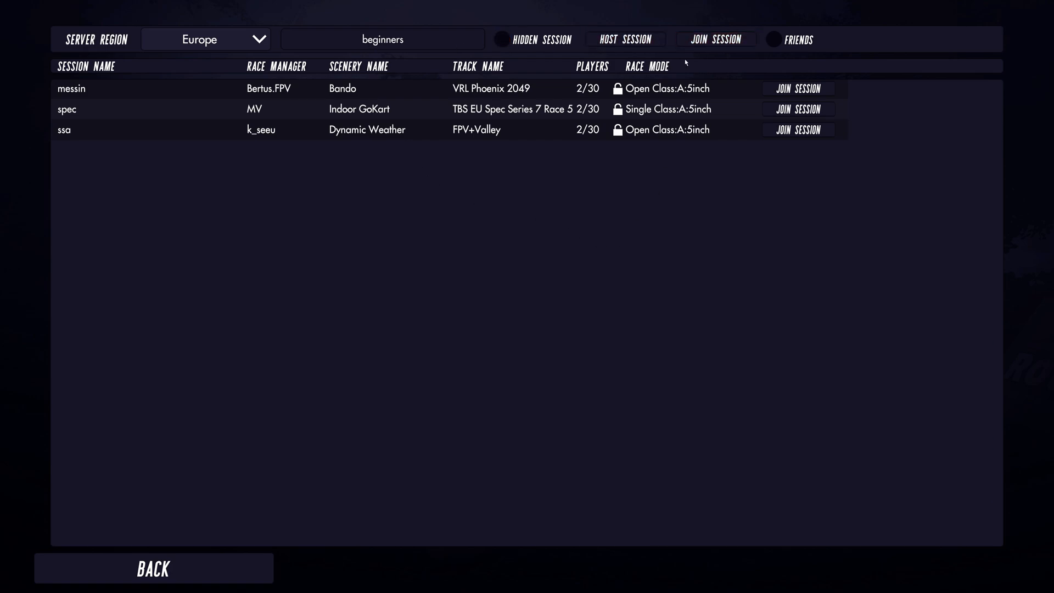
{"action": "mouse_move", "coordinate": [770, 194]}
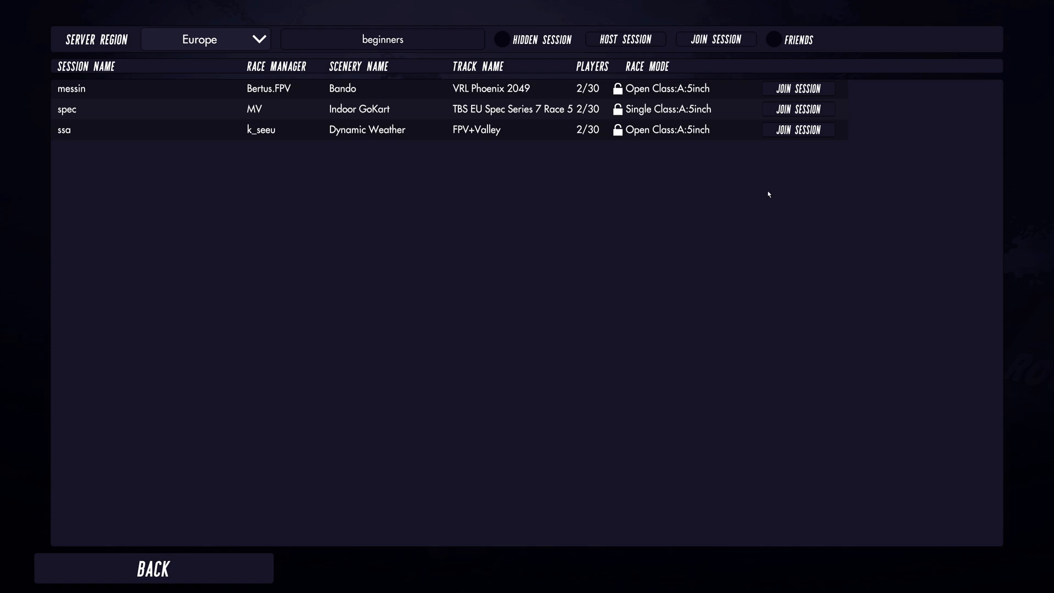
{"action": "left_click", "coordinate": [774, 39]}
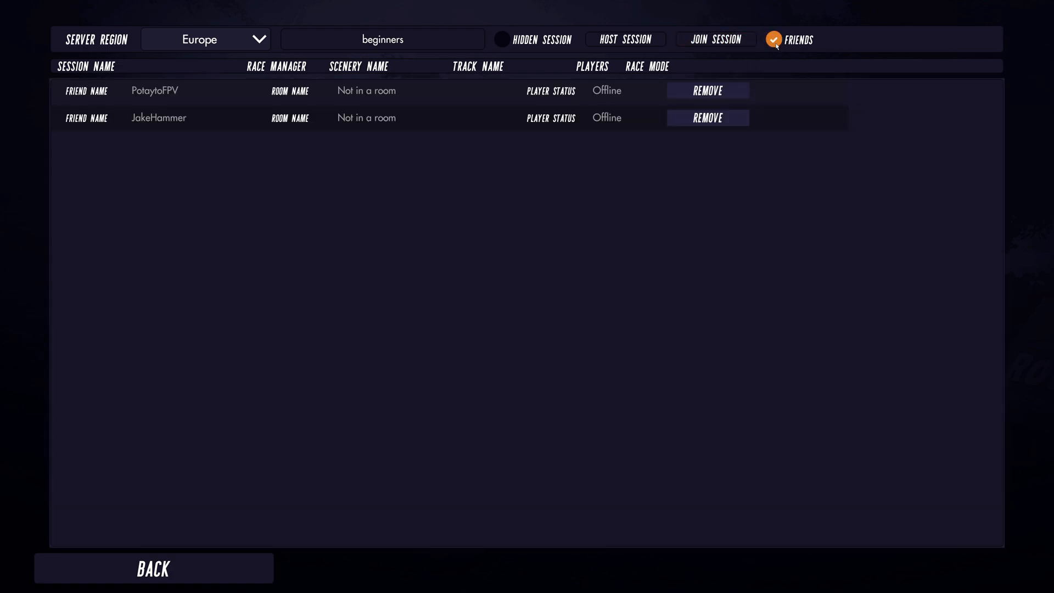
{"action": "mouse_move", "coordinate": [770, 203]}
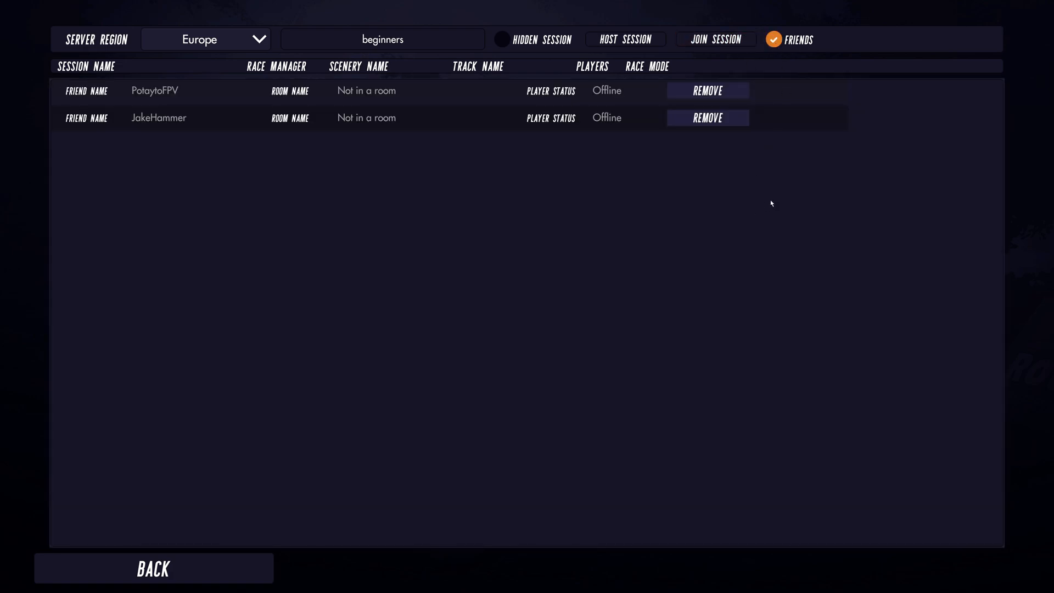
{"action": "mouse_move", "coordinate": [156, 96]}
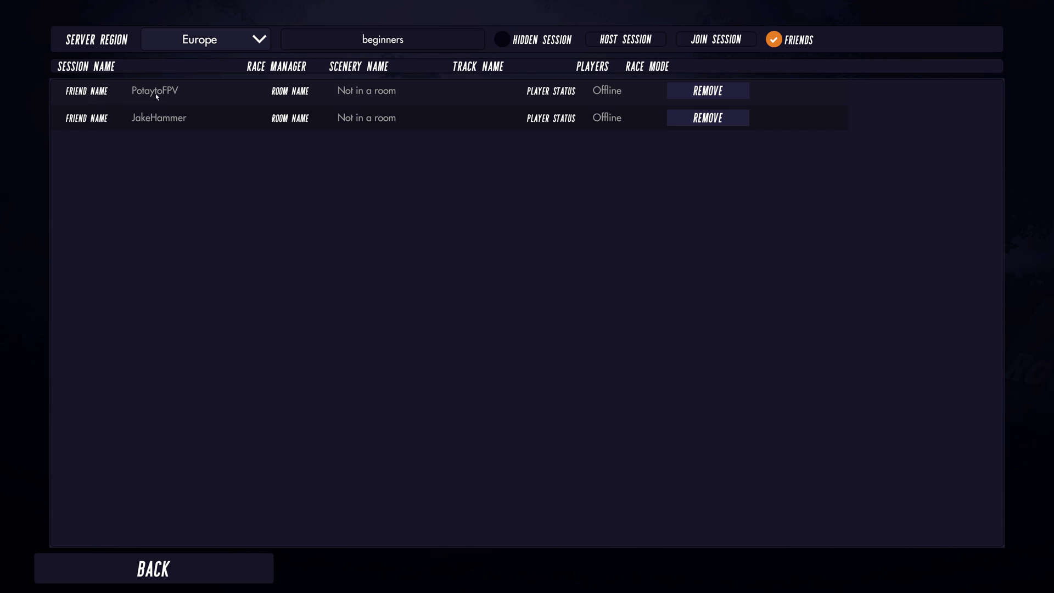
{"action": "mouse_move", "coordinate": [149, 123]}
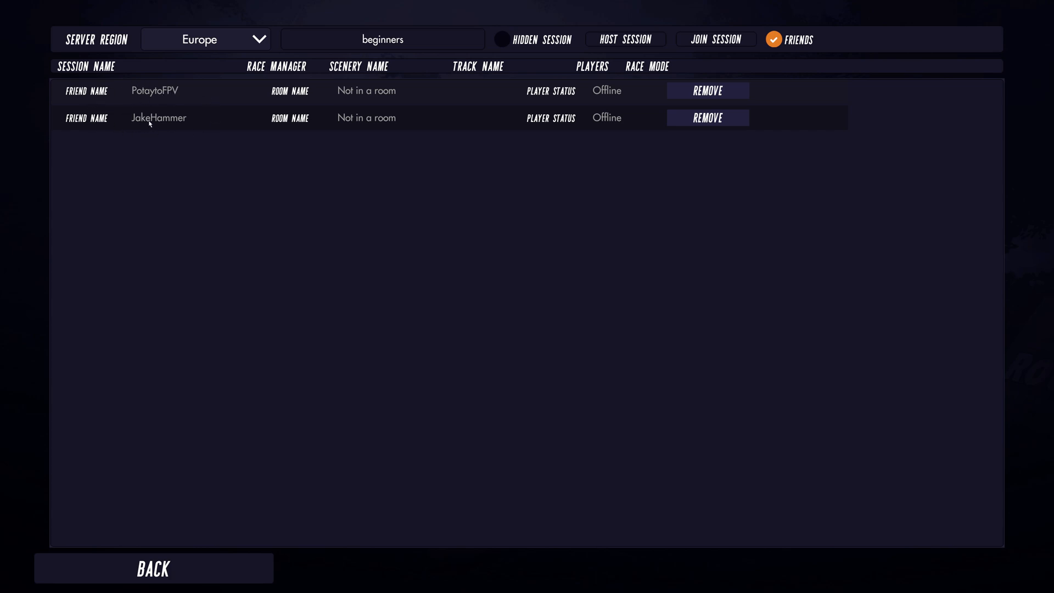
{"action": "mouse_move", "coordinate": [332, 224]}
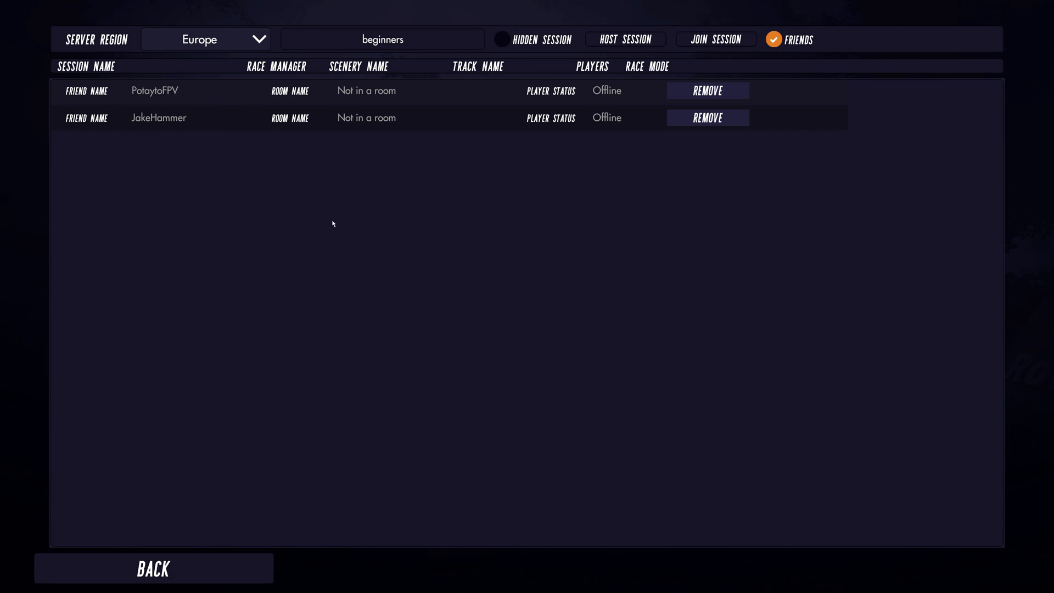
{"action": "mouse_move", "coordinate": [386, 90]}
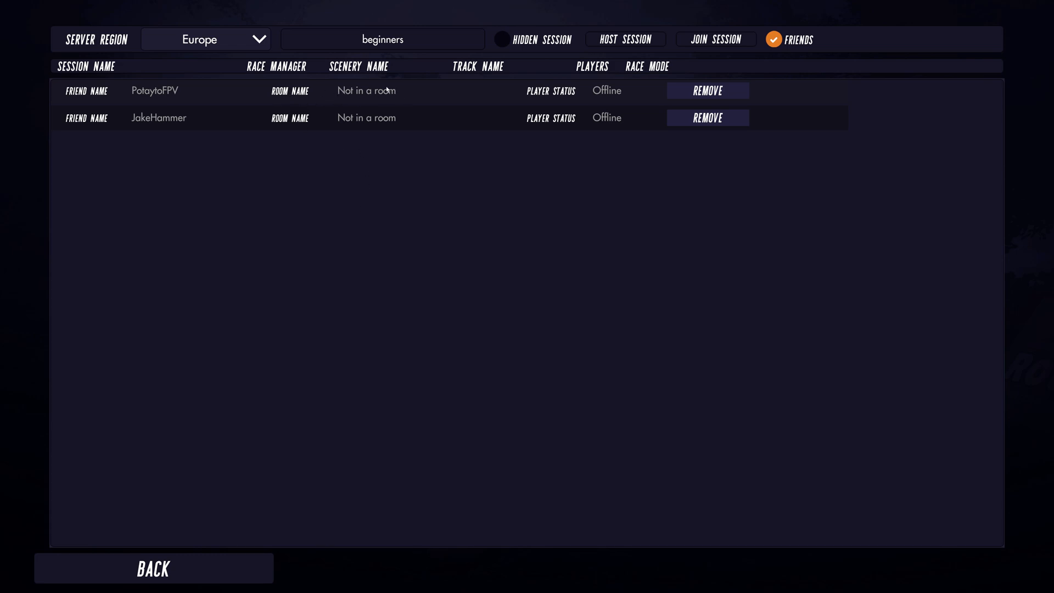
{"action": "mouse_move", "coordinate": [628, 126]}
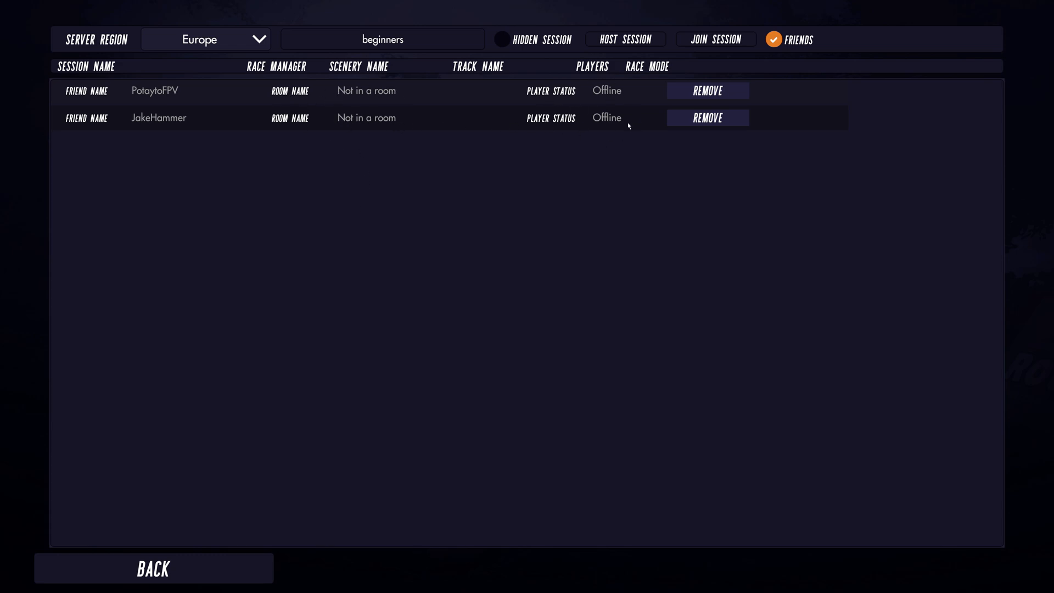
{"action": "mouse_move", "coordinate": [120, 117]}
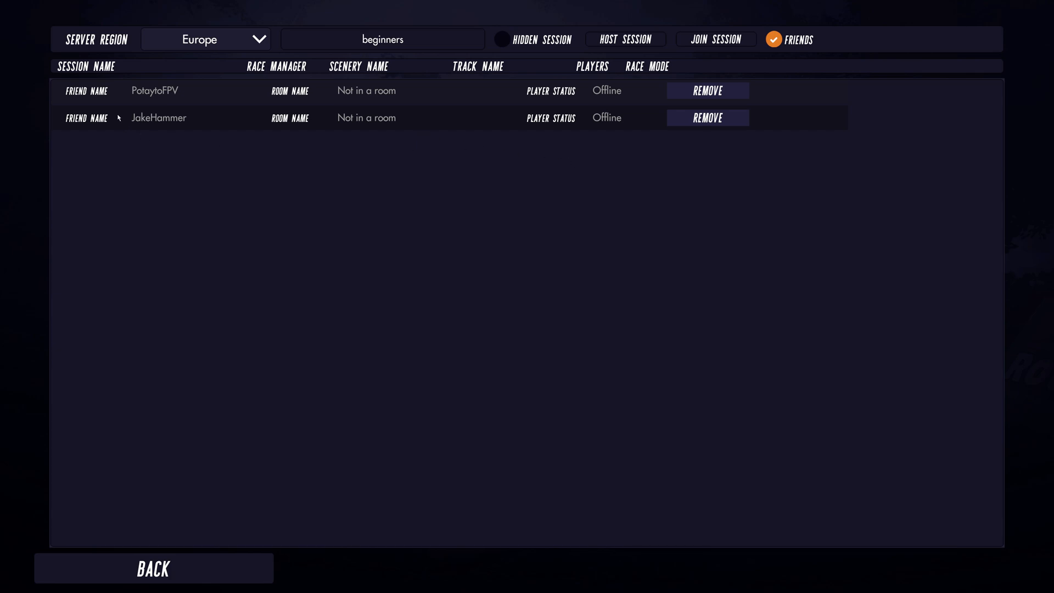
{"action": "mouse_move", "coordinate": [335, 252]}
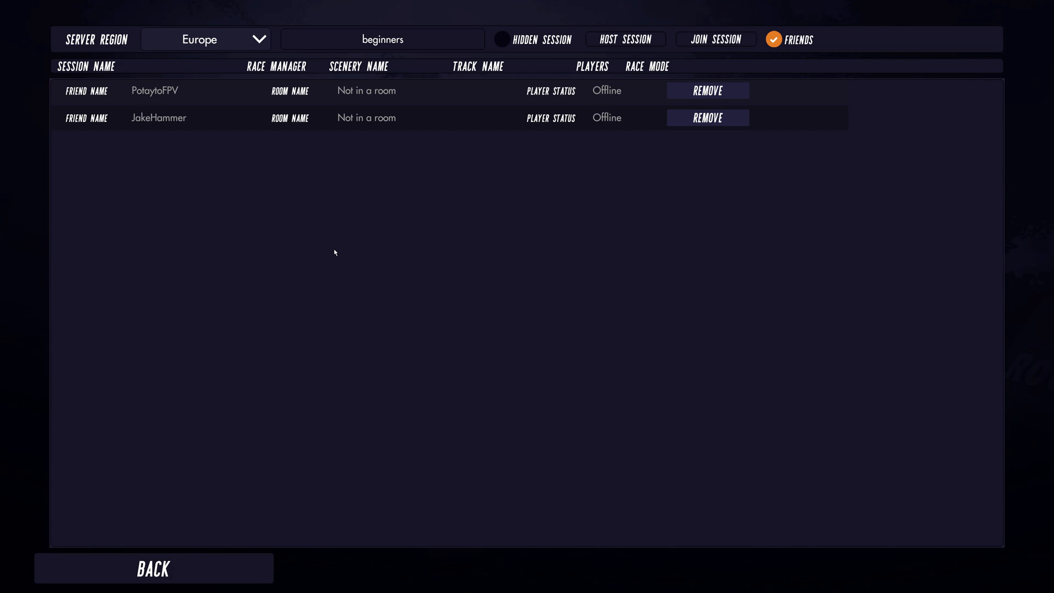
{"action": "mouse_move", "coordinate": [581, 140]}
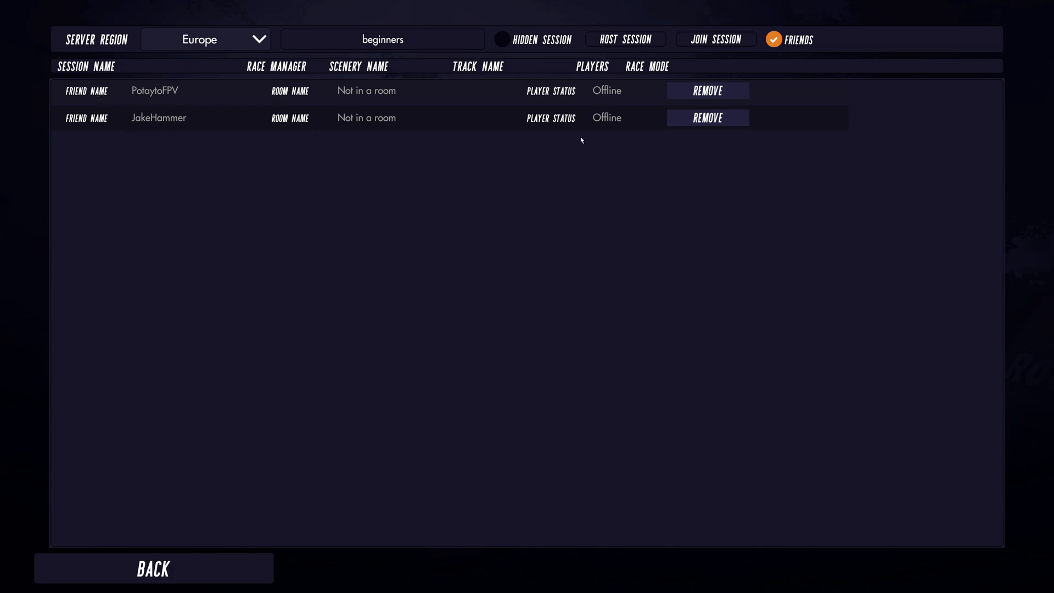
{"action": "mouse_move", "coordinate": [708, 90]}
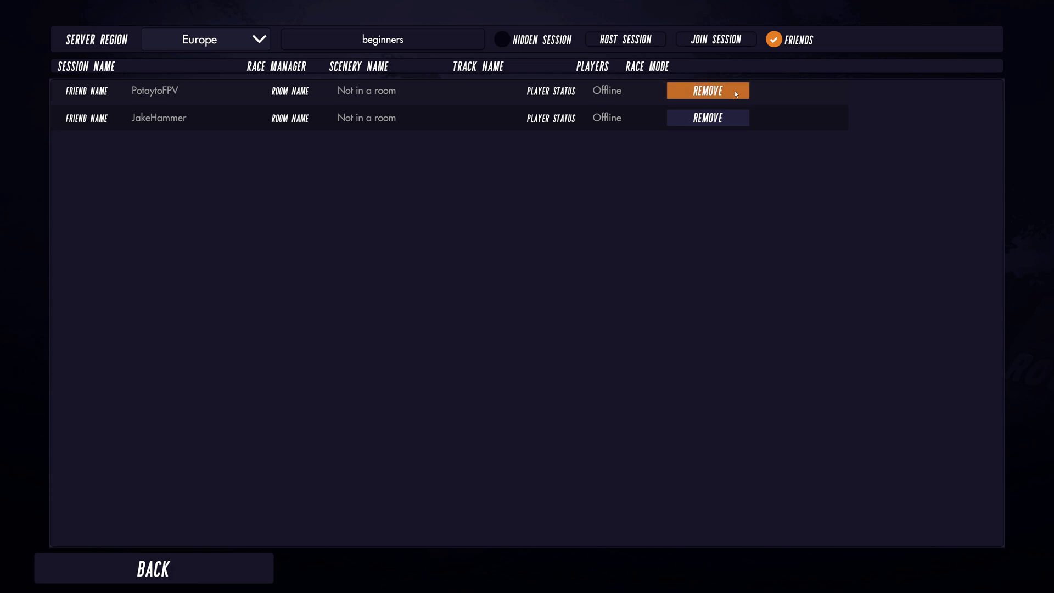
{"action": "mouse_move", "coordinate": [688, 184]}
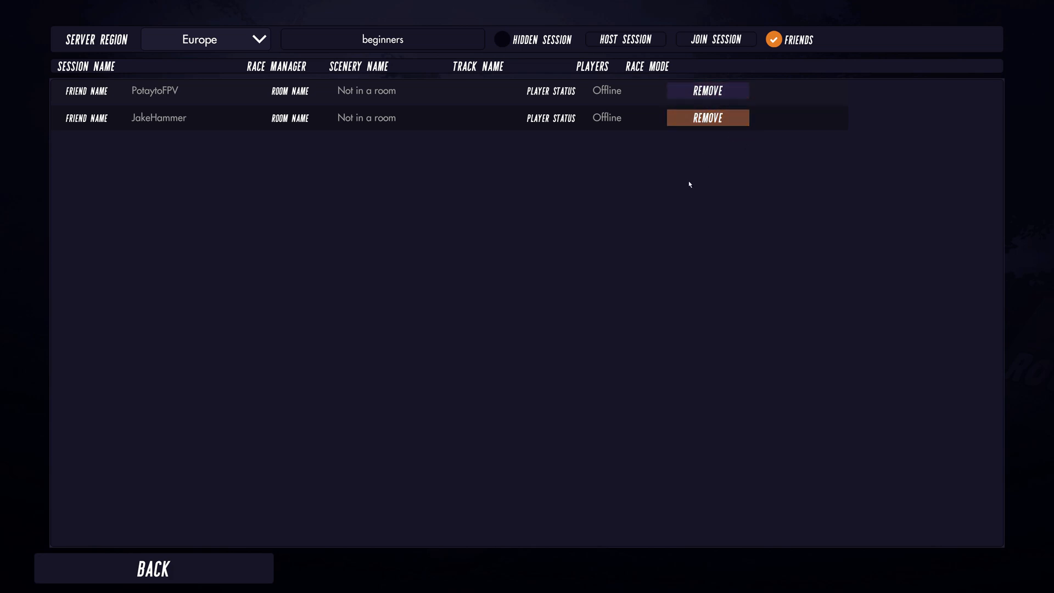
{"action": "mouse_move", "coordinate": [229, 238]}
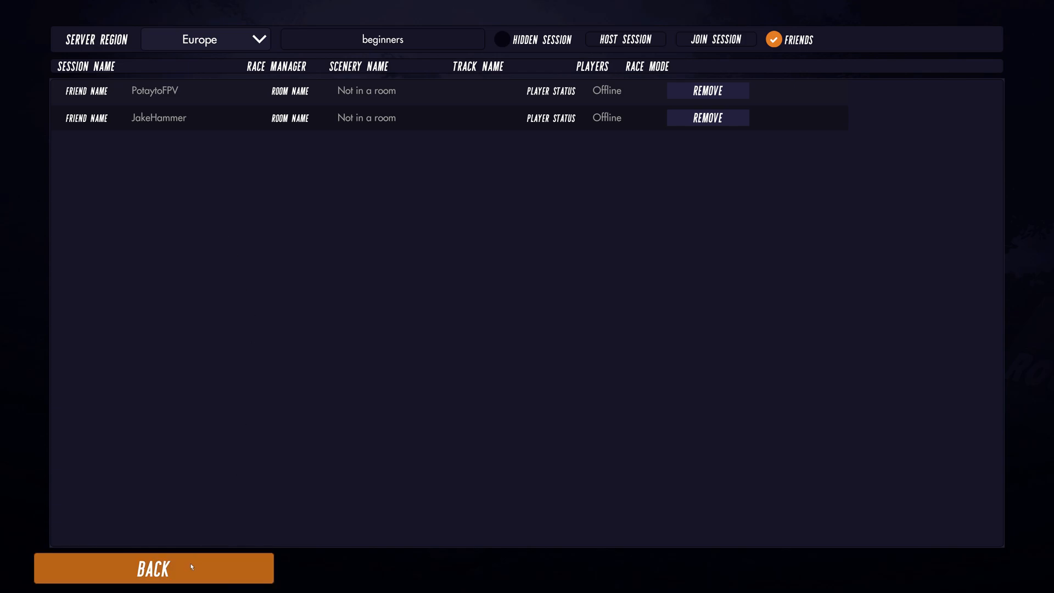
Go back to the main menu and open Options, where Hide My ID from Friends is No
{"action": "left_click", "coordinate": [153, 568]}
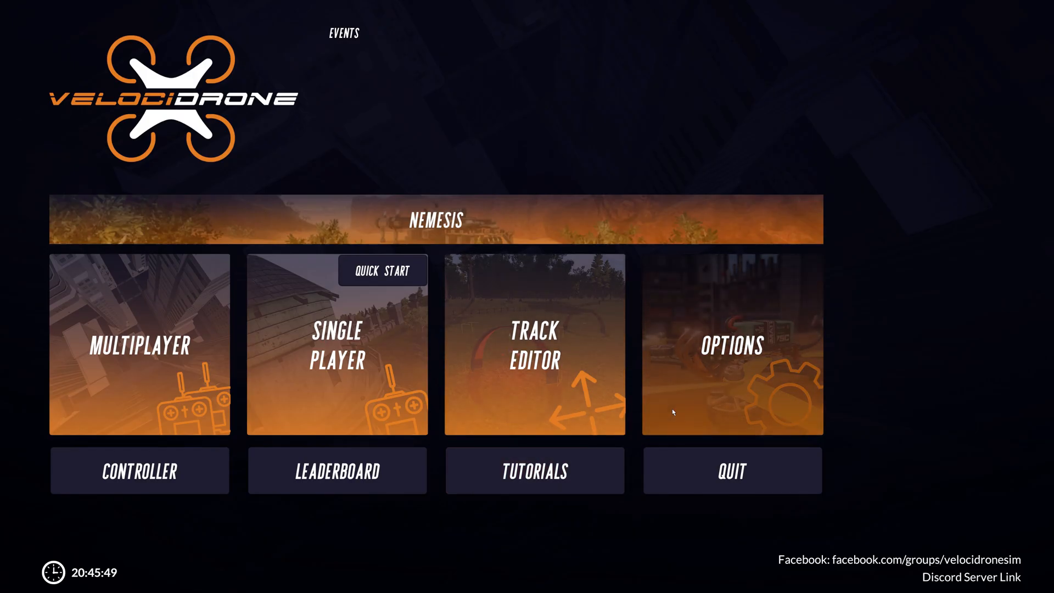
{"action": "left_click", "coordinate": [731, 346]}
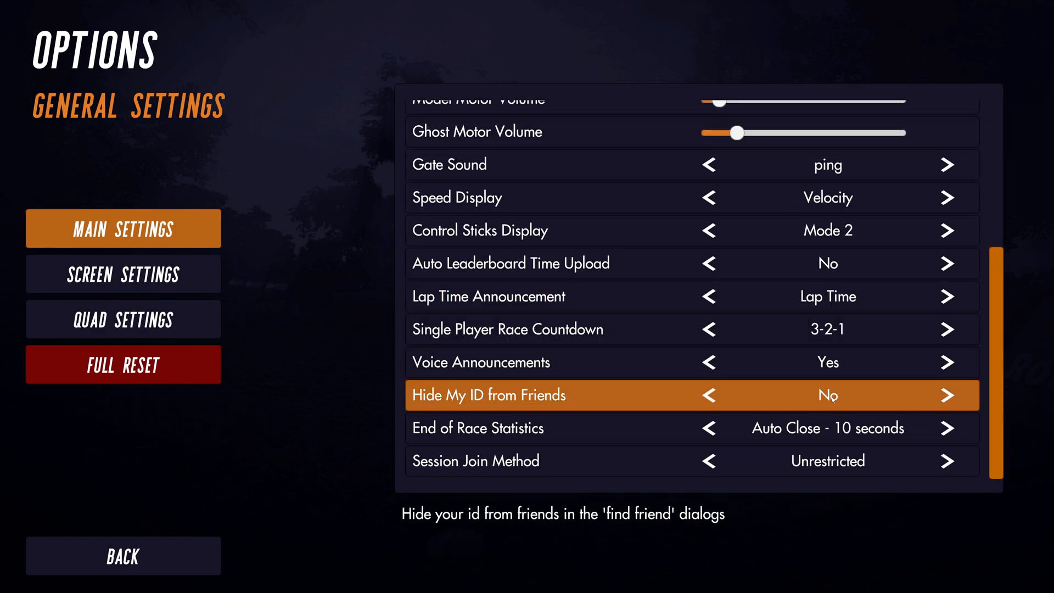
Go back from Options to VelociDrone's main menu
{"action": "left_click", "coordinate": [122, 556]}
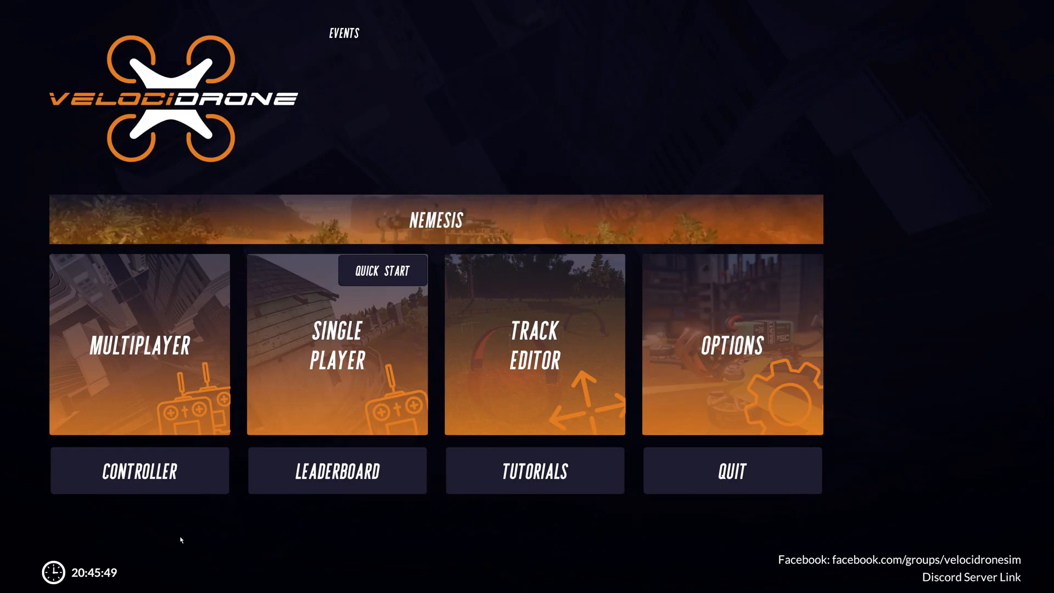
{"action": "mouse_move", "coordinate": [428, 130]}
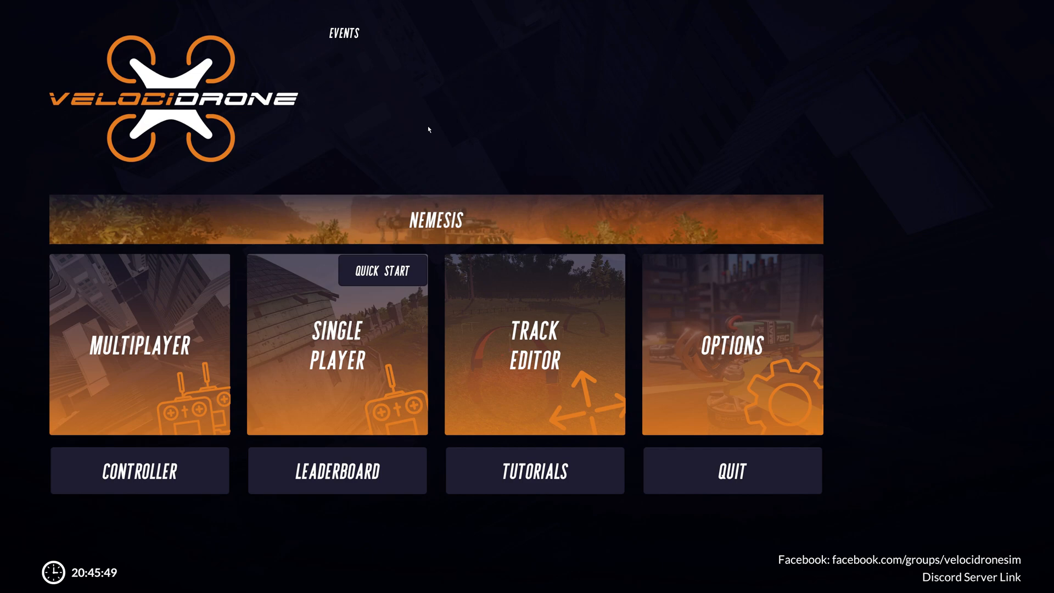
{"action": "mouse_move", "coordinate": [131, 370]}
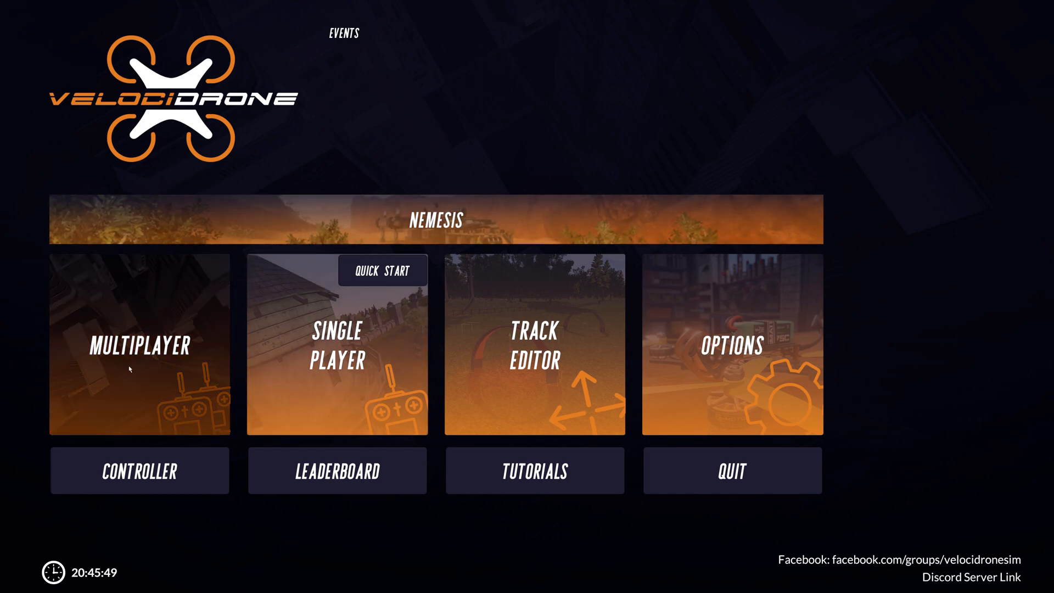
{"action": "mouse_move", "coordinate": [152, 356]}
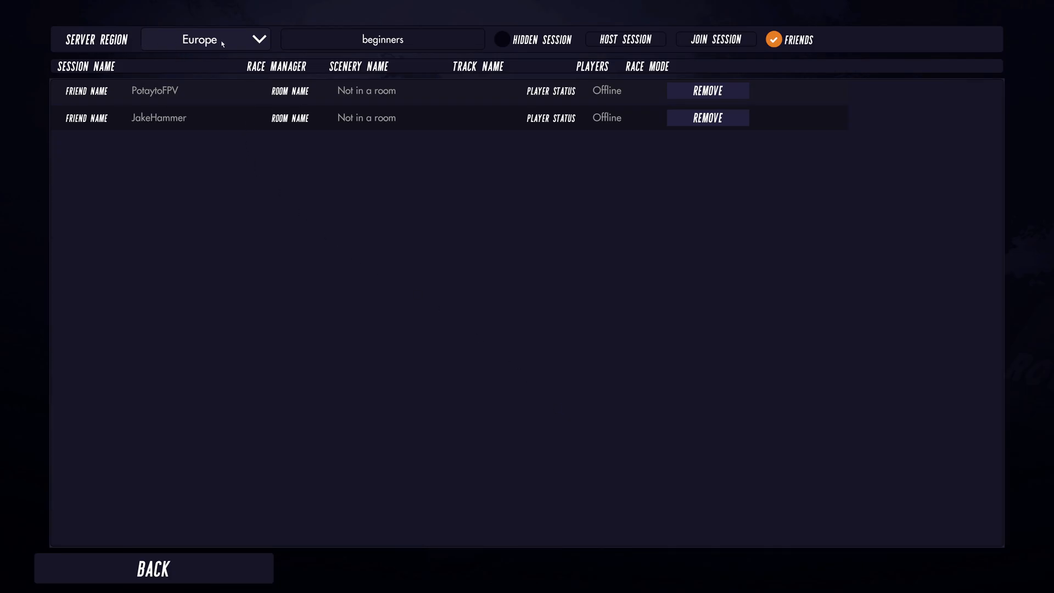
Untick Friends to list the Europe sessions messin, spec and ssa
{"action": "left_click", "coordinate": [773, 39]}
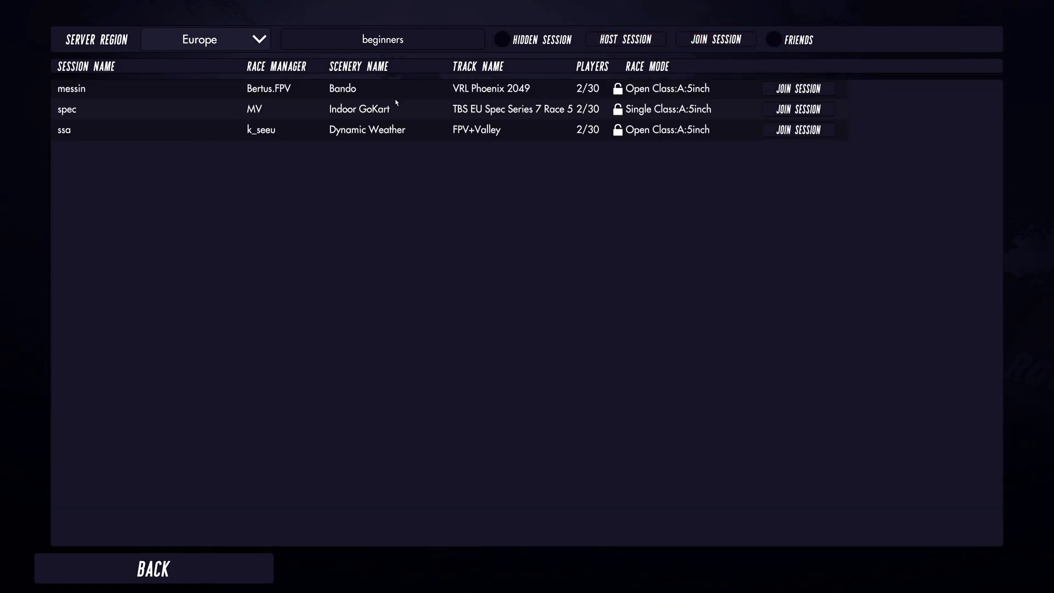
{"action": "mouse_move", "coordinate": [245, 124]}
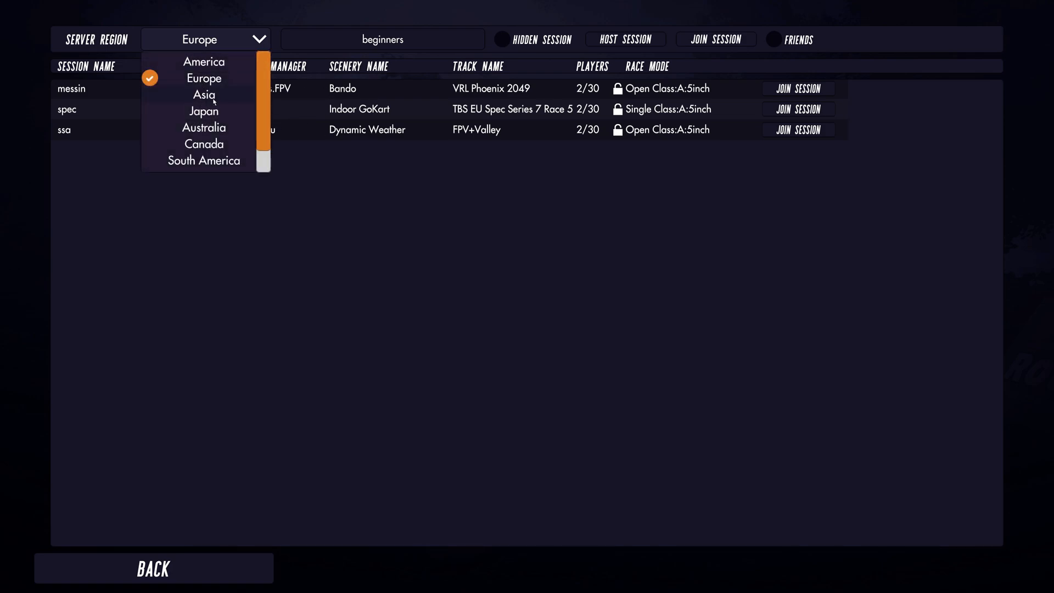
Pick Japan from the Server Region dropdown, leaving the session list empty
{"action": "left_click", "coordinate": [204, 111]}
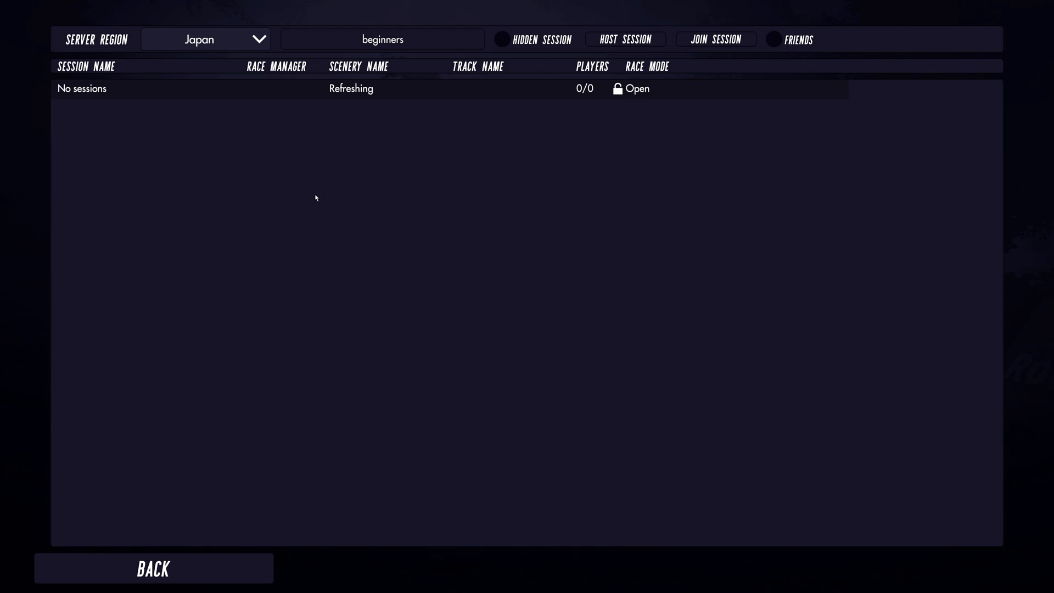
{"action": "mouse_move", "coordinate": [350, 94]}
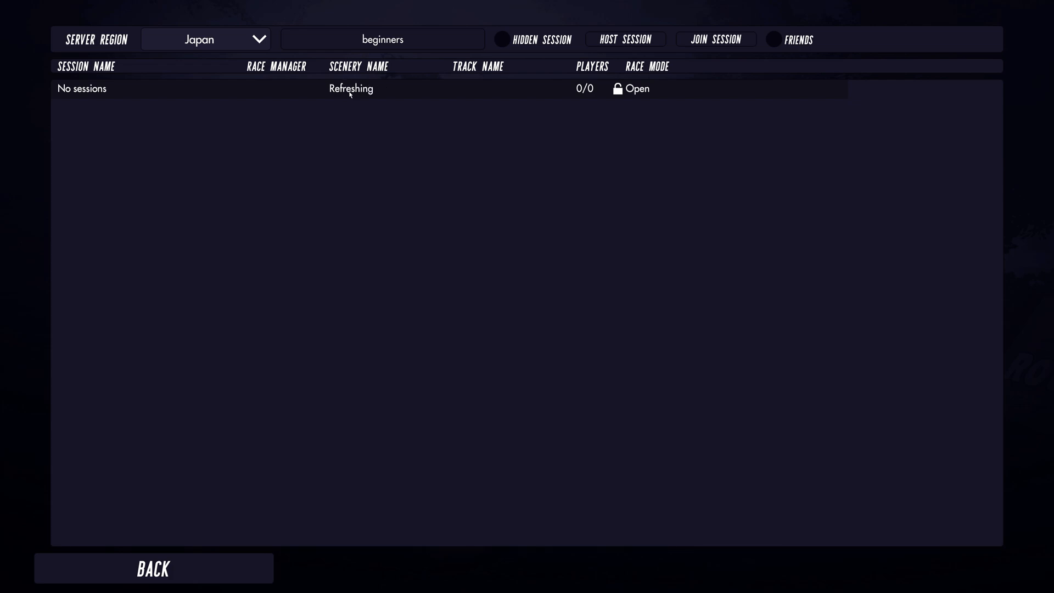
{"action": "mouse_move", "coordinate": [399, 119]}
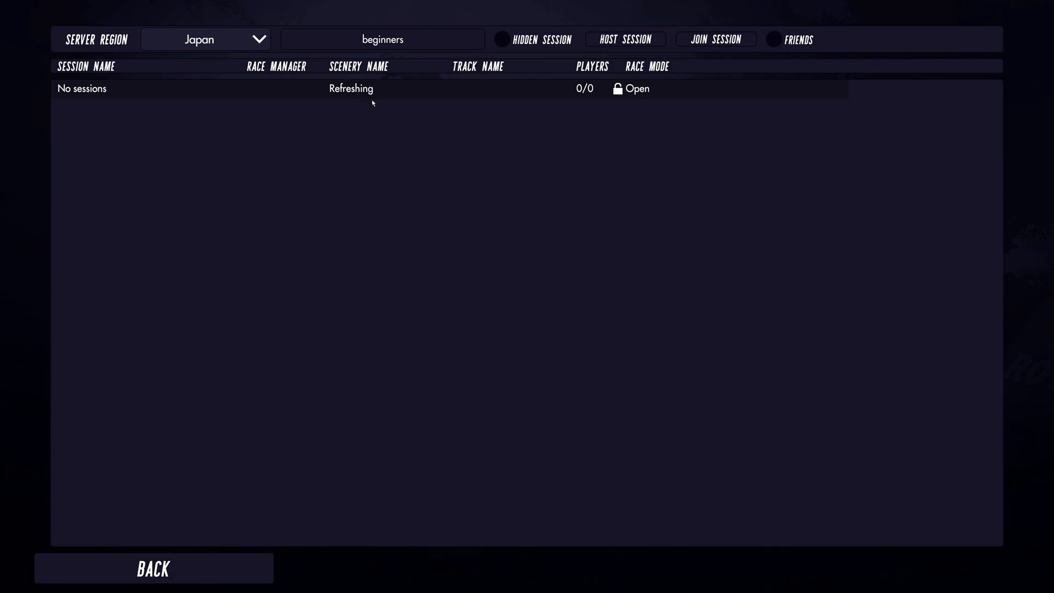
{"action": "mouse_move", "coordinate": [359, 96]}
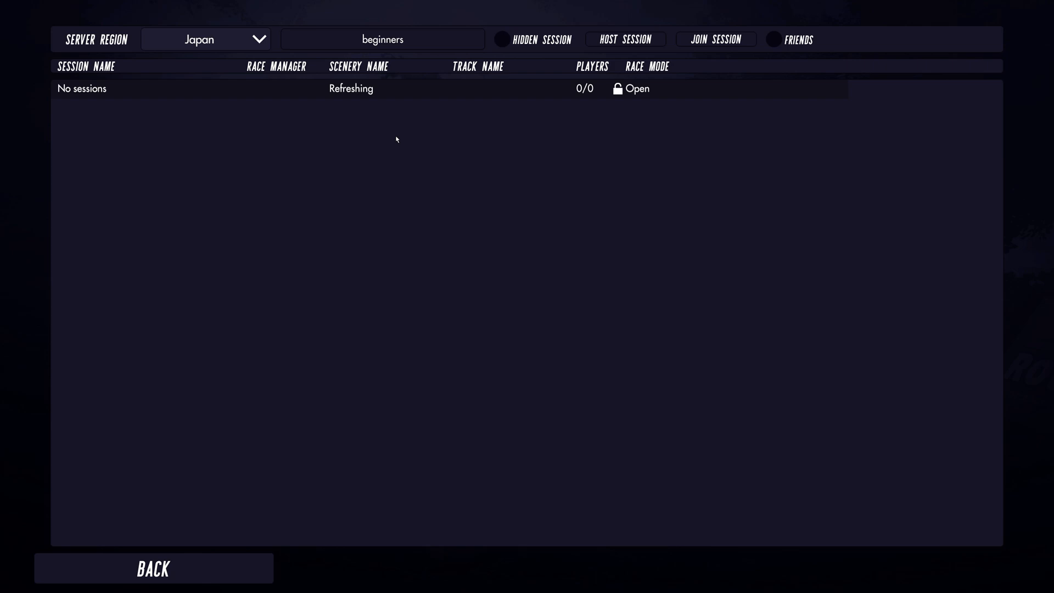
{"action": "mouse_move", "coordinate": [559, 216]}
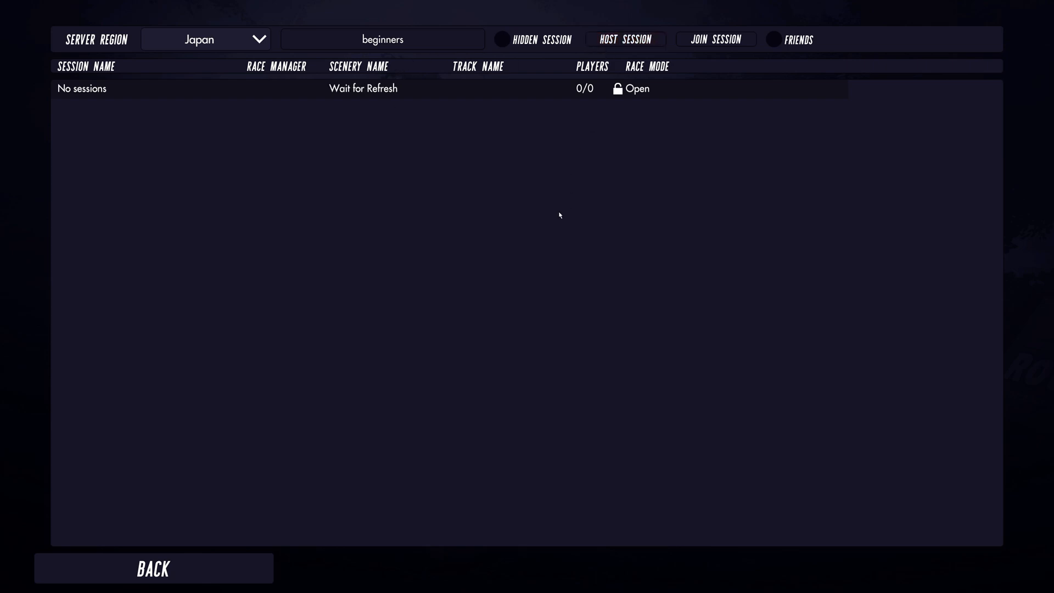